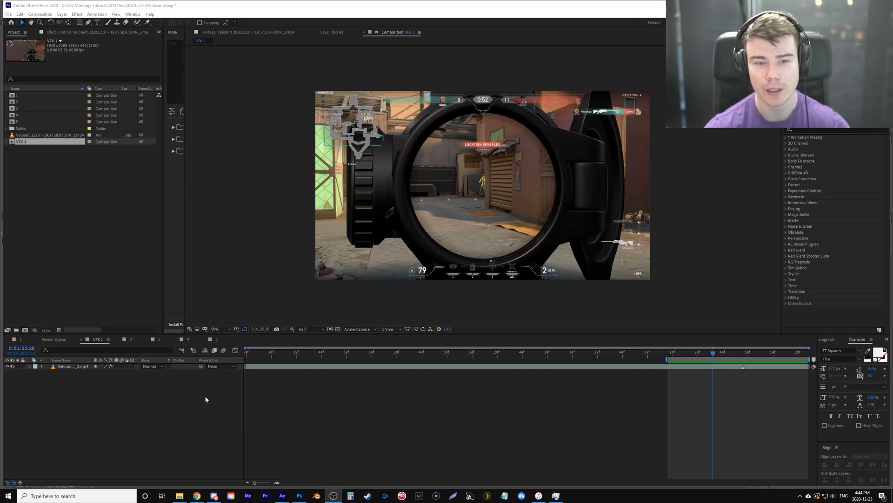
mouse_move(674, 365)
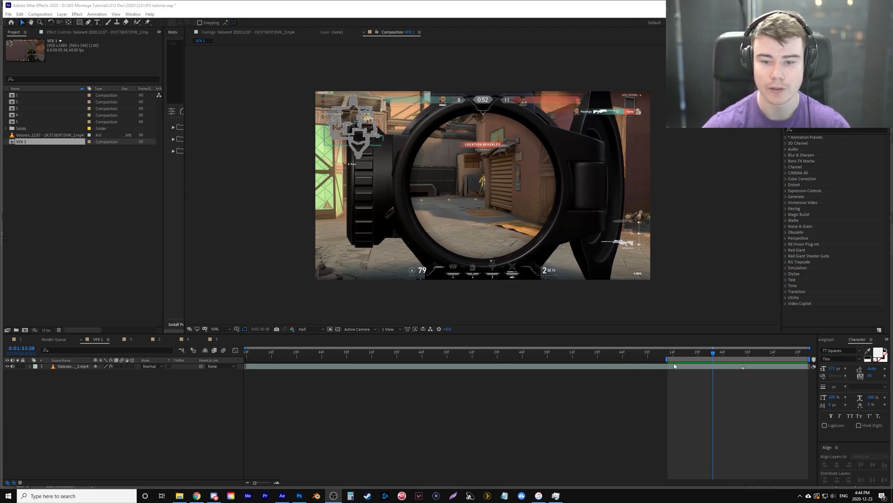
Select the gameplay footage layer in composition 1 to reveal its Scale keyframes
click(715, 355)
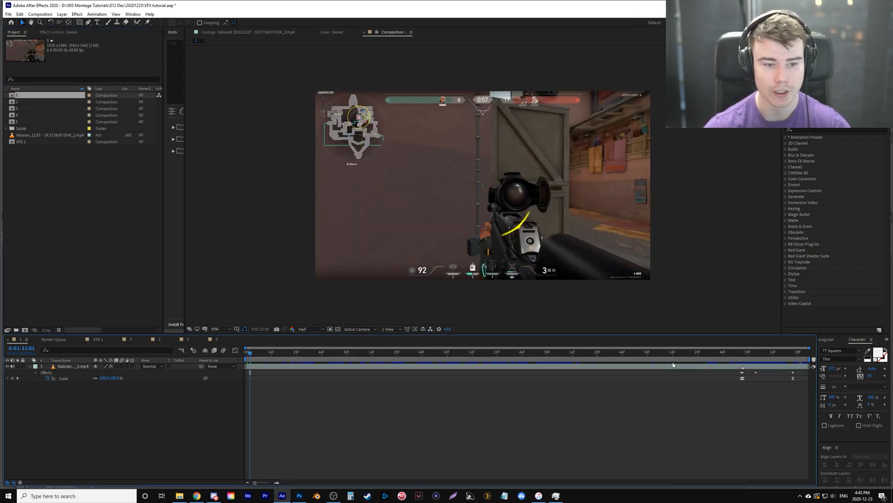
Scrub through the example shot compositions, then reopen the VFX 1 composition
click(701, 352)
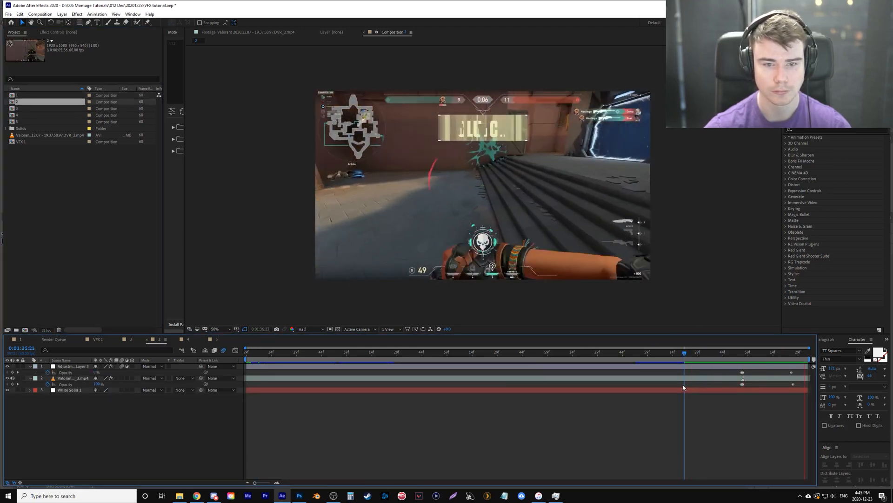
click(688, 352)
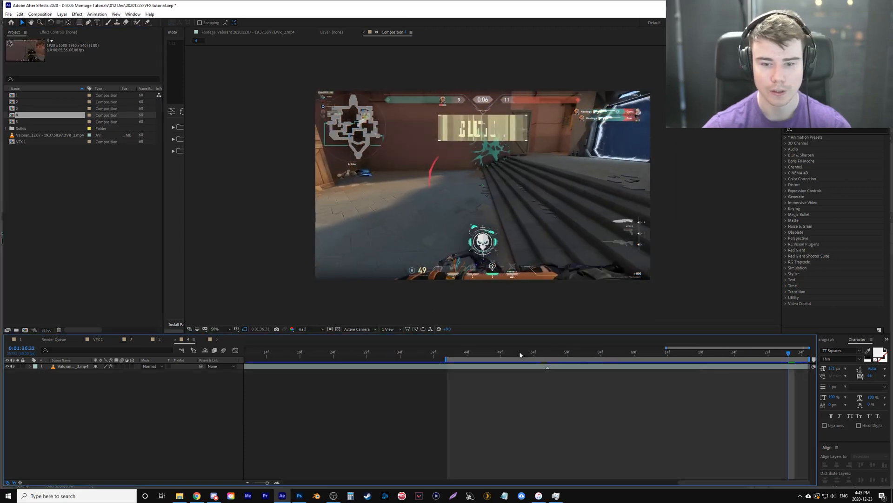
click(607, 366)
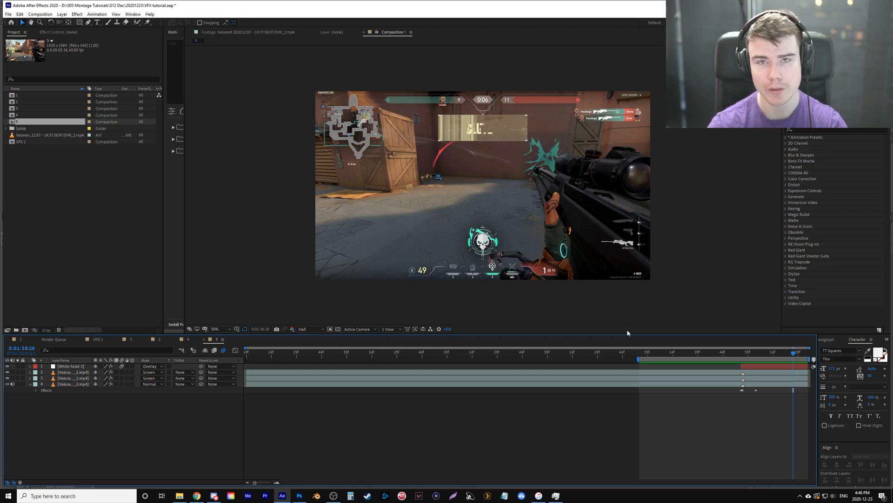
mouse_move(647, 354)
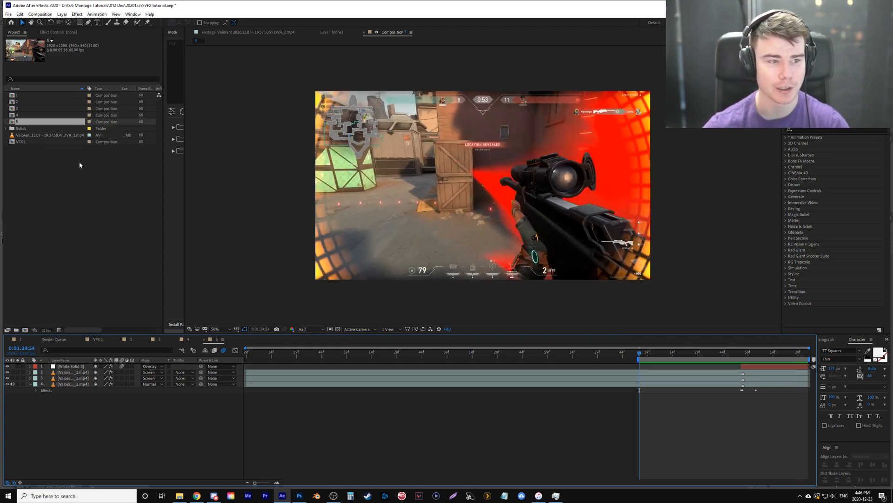
double_click(21, 142)
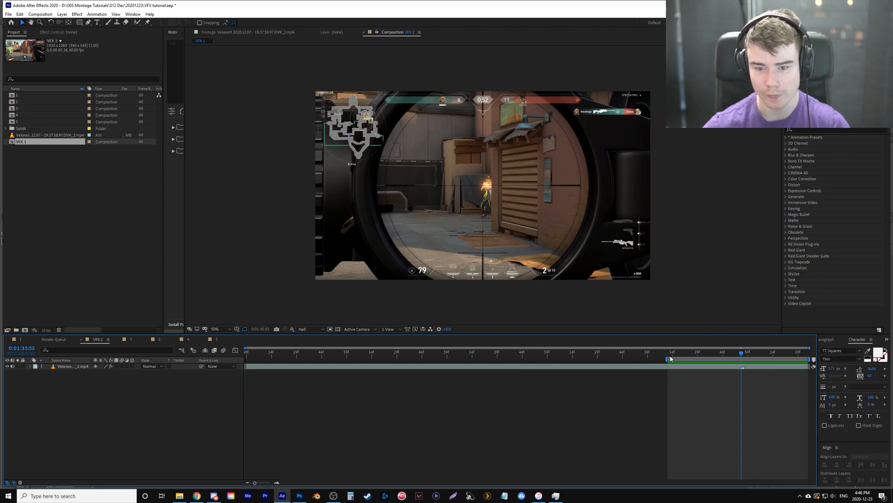
click(247, 352)
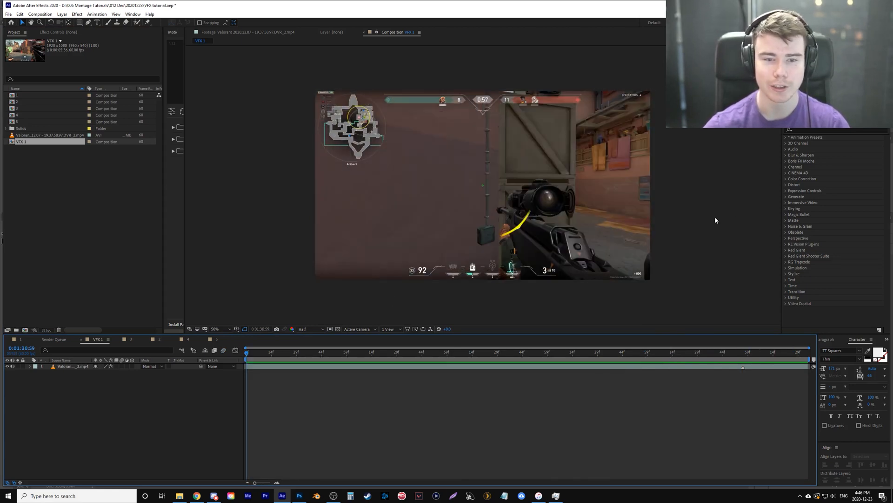
mouse_move(681, 360)
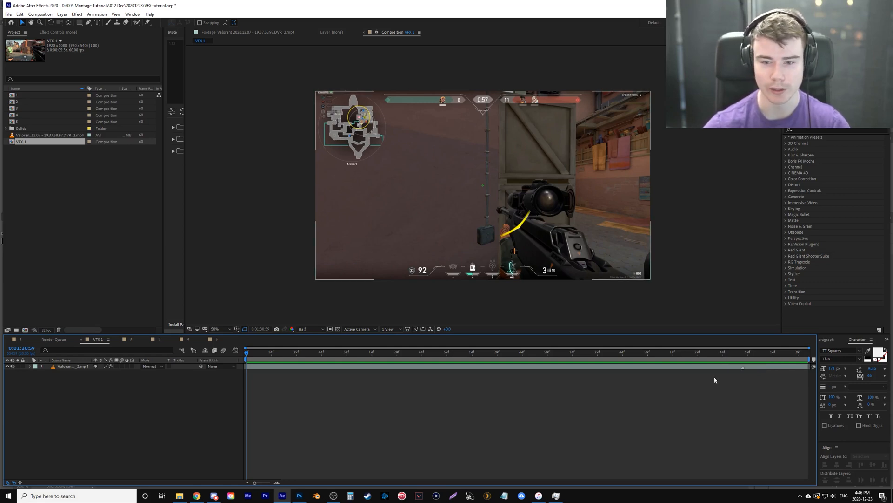
mouse_move(529, 102)
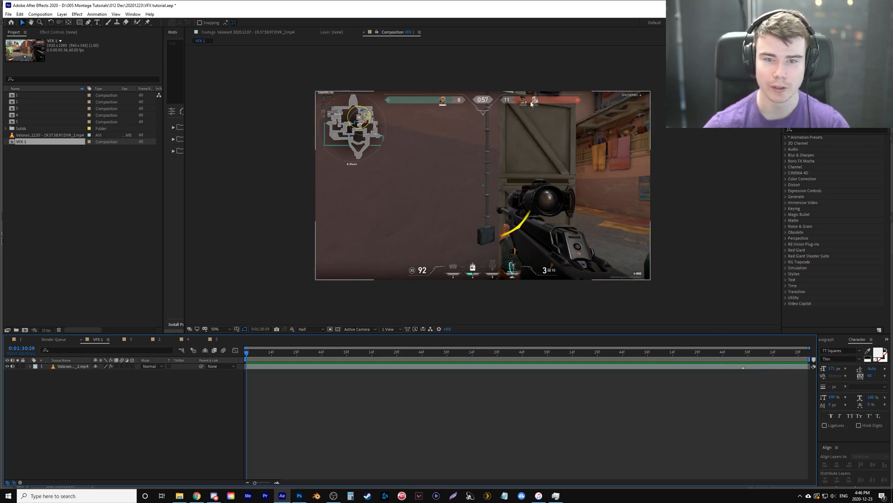
mouse_move(638, 272)
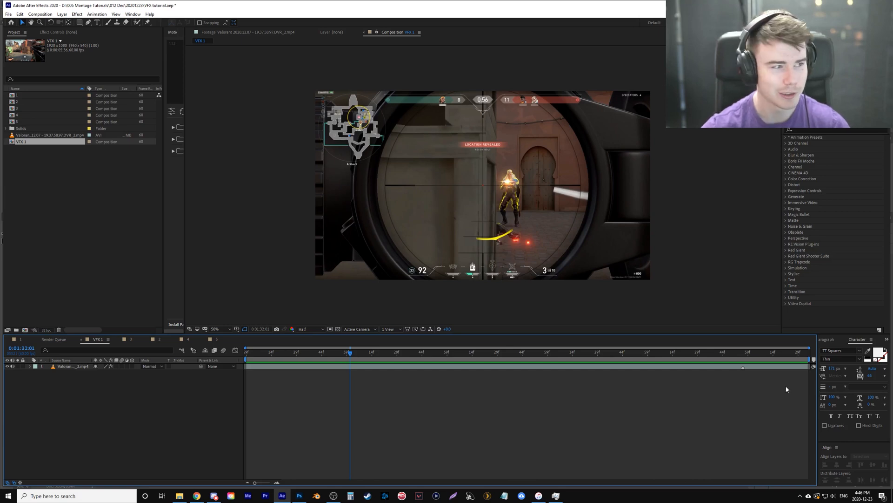
mouse_move(364, 306)
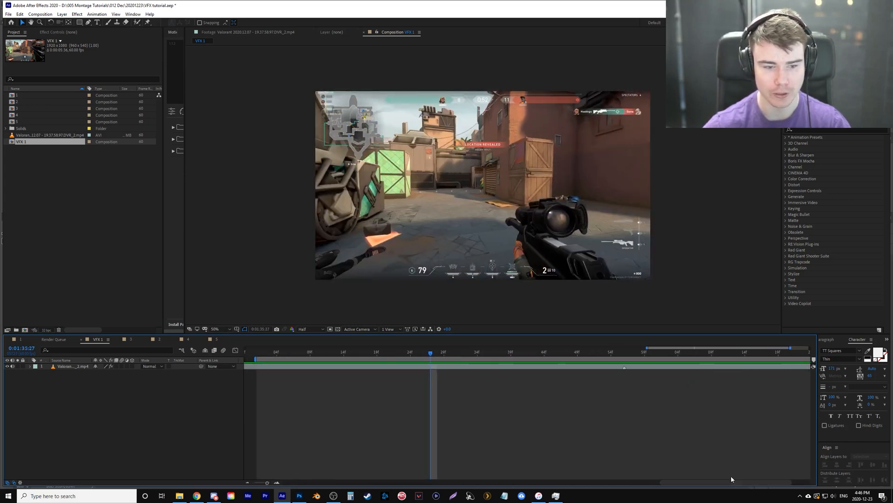
Move to the shot frame, select the footage layer and set Scale keyframes for a quick punch-in zoom
click(623, 352)
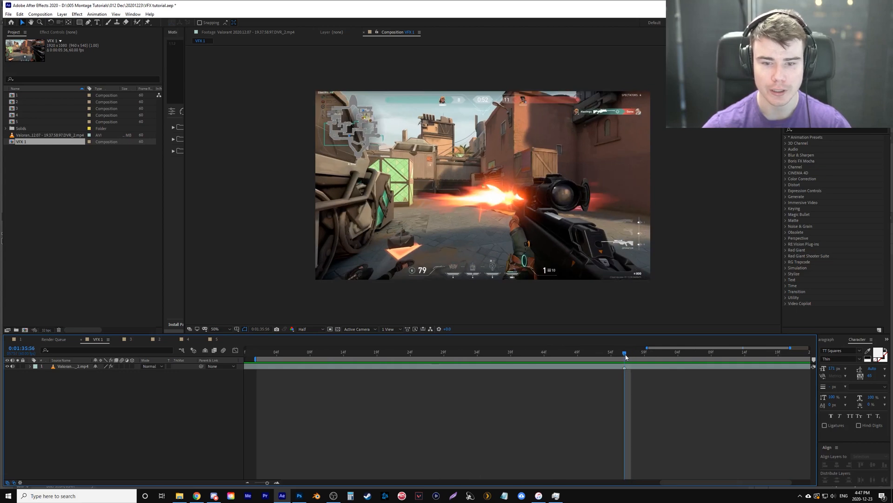
mouse_move(662, 367)
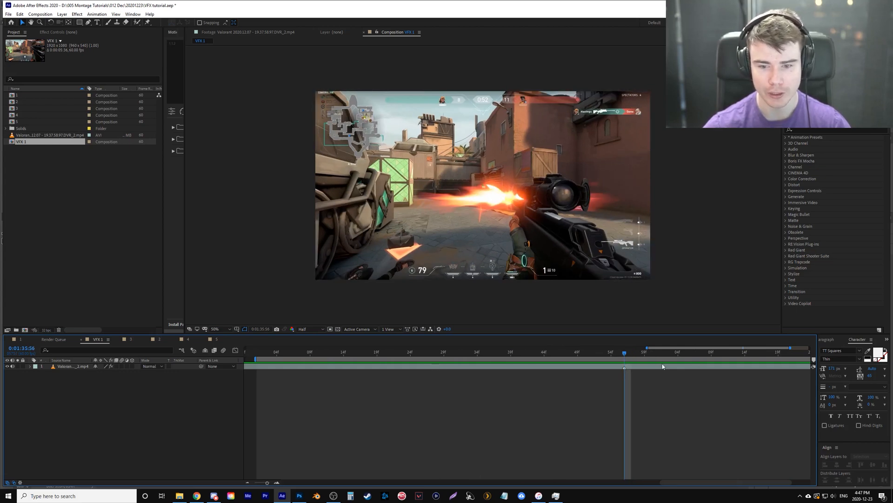
click(70, 366)
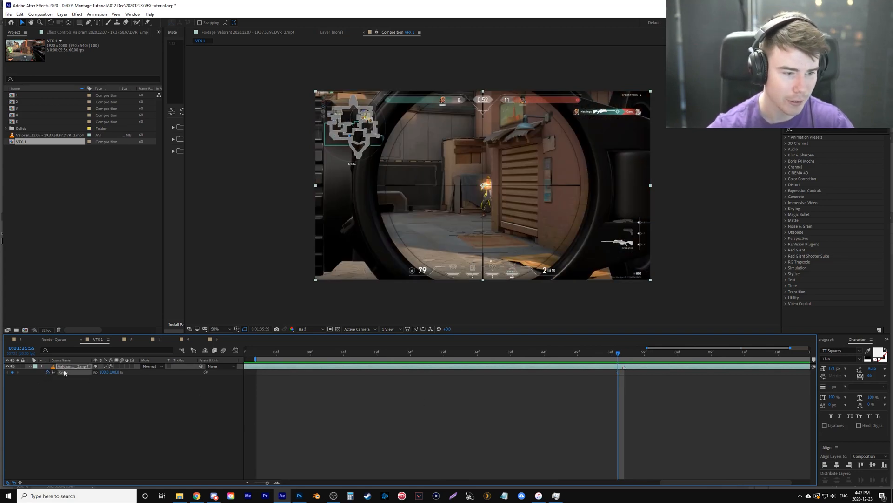
mouse_move(111, 379)
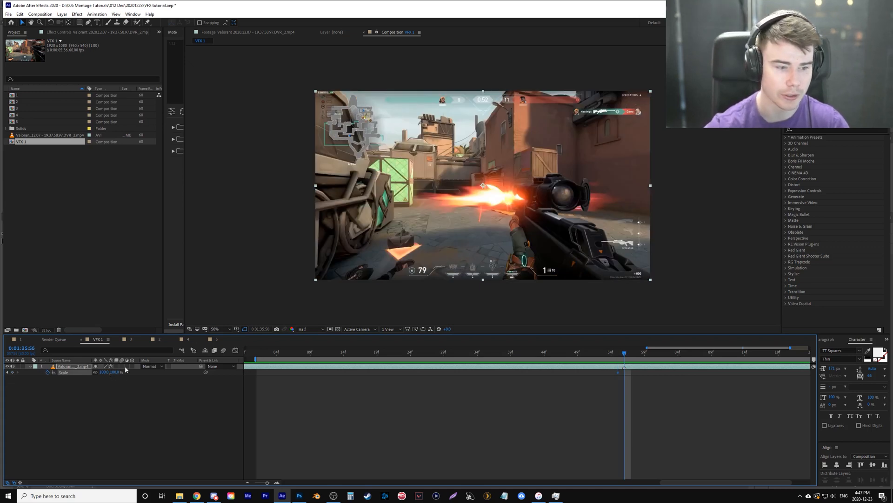
mouse_move(106, 359)
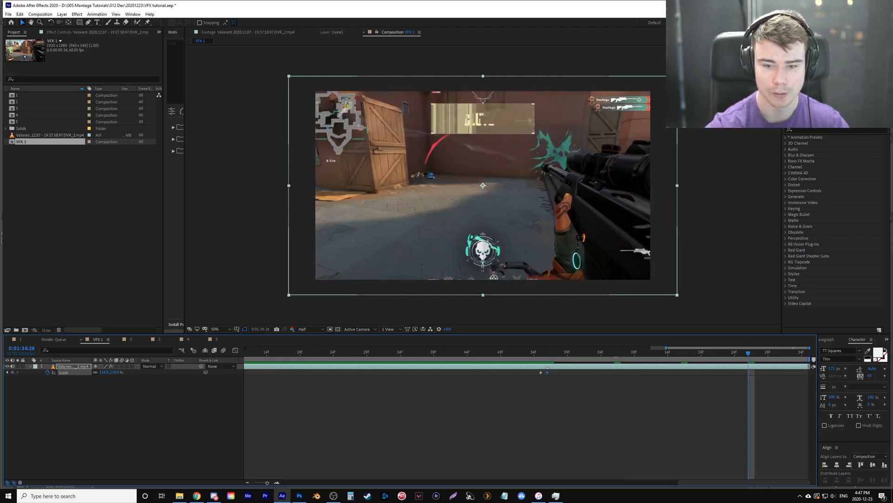
double_click(116, 371)
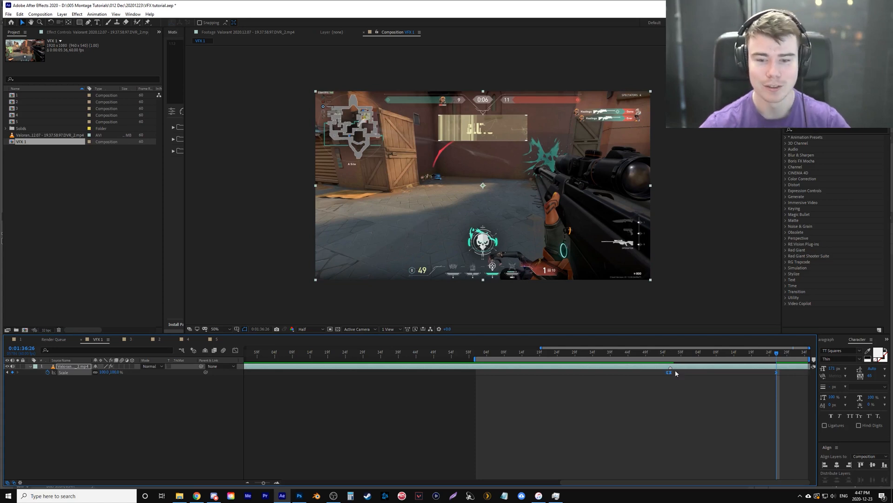
mouse_move(278, 359)
text(wig)
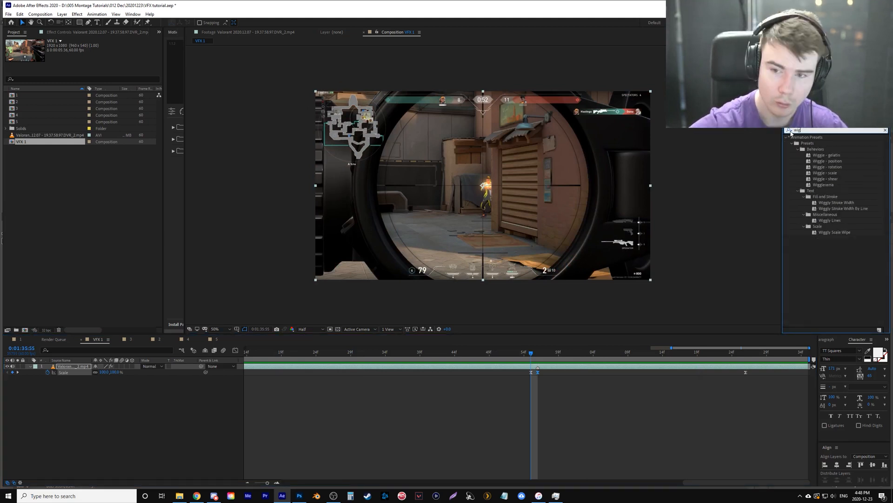
Apply the Wiggle - position preset to the footage and place the time marker for the shake keyframes
click(827, 161)
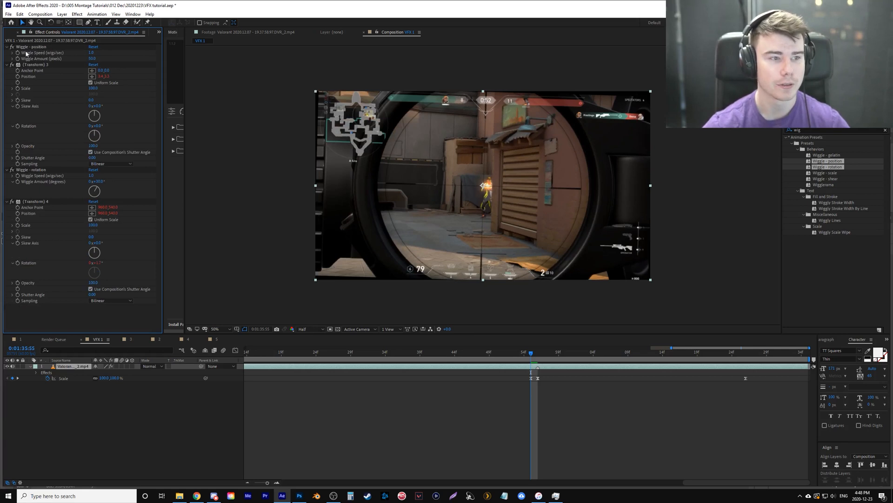
mouse_move(246, 99)
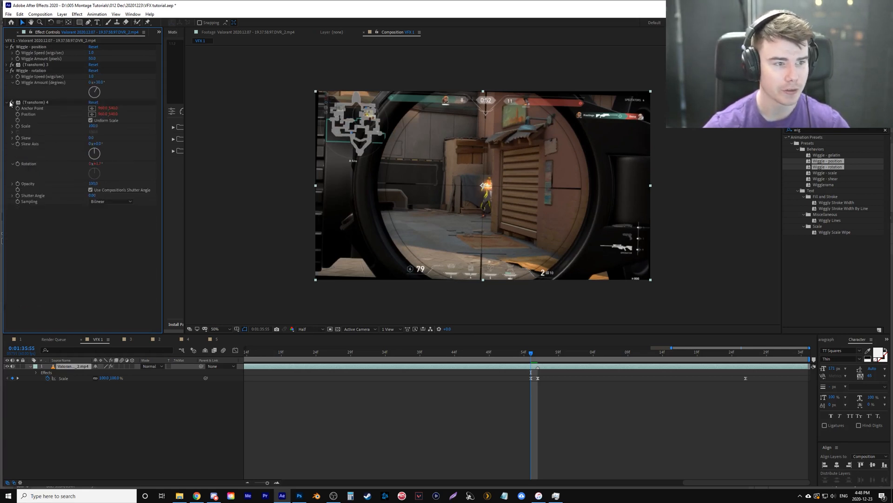
click(6, 103)
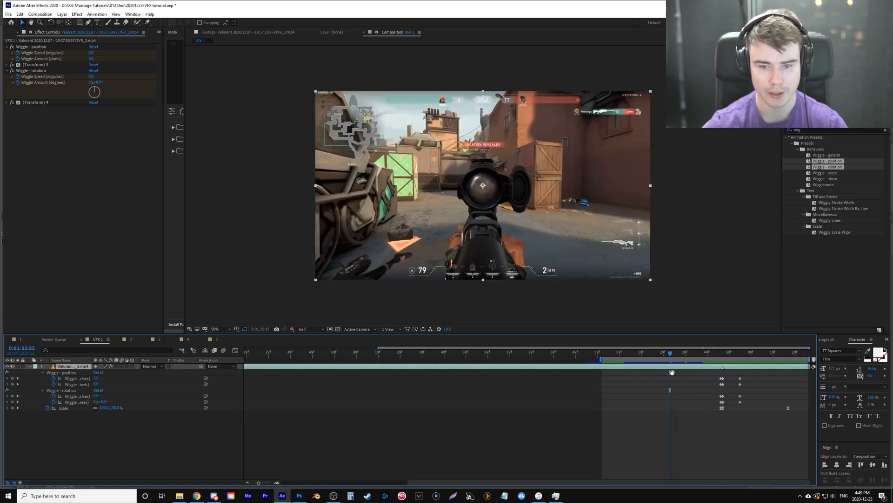
click(601, 352)
text(light)
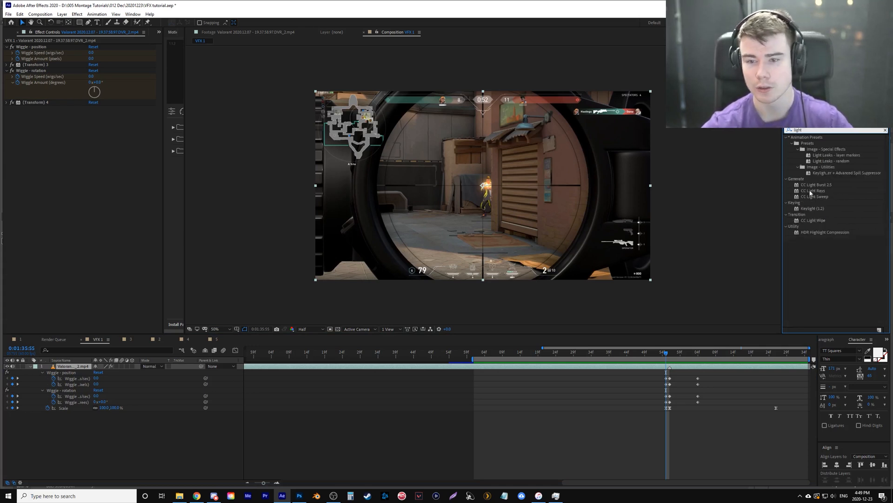
Apply CC Light Burst to the footage, adjust its ray length, then switch to the reference composition
click(816, 184)
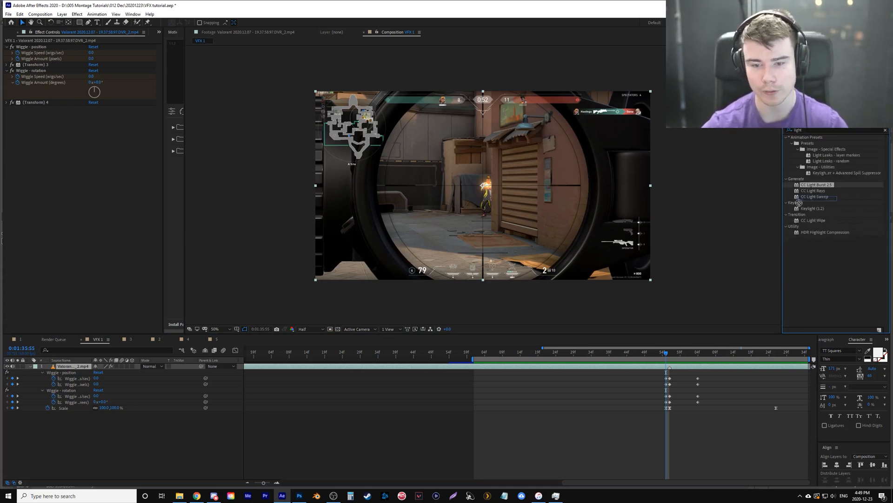
double_click(816, 184)
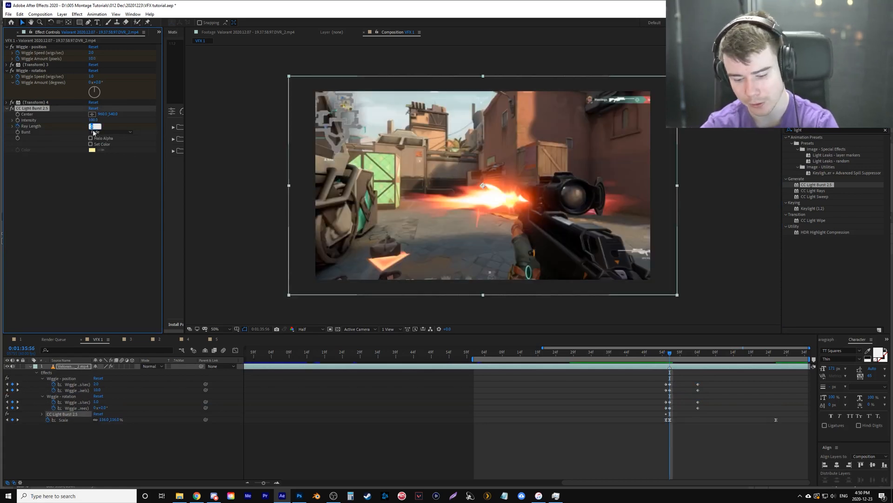
click(94, 125)
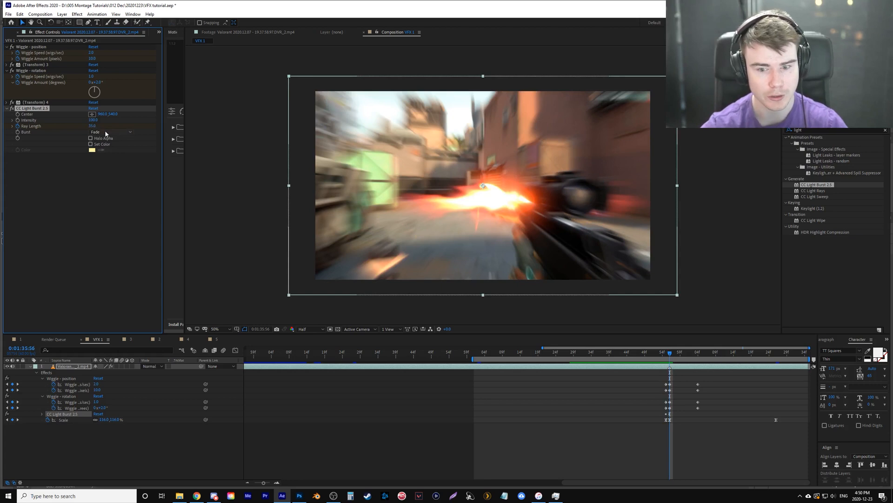
mouse_move(772, 353)
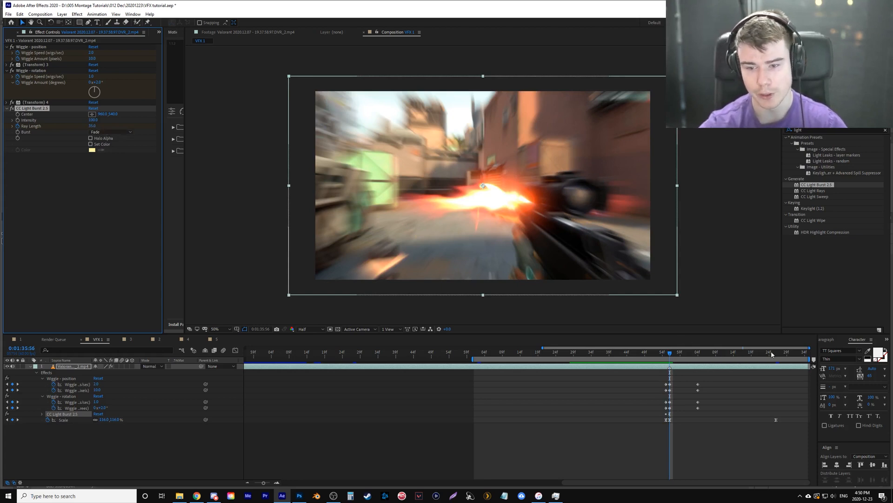
click(775, 351)
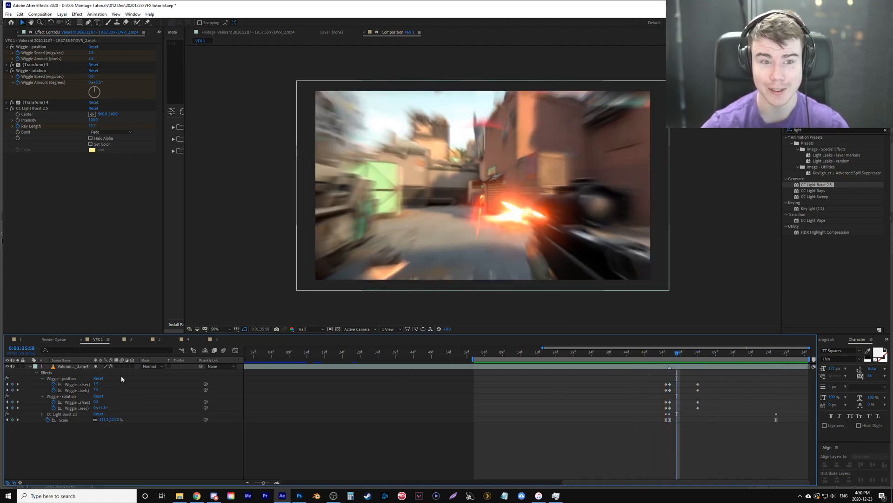
click(14, 32)
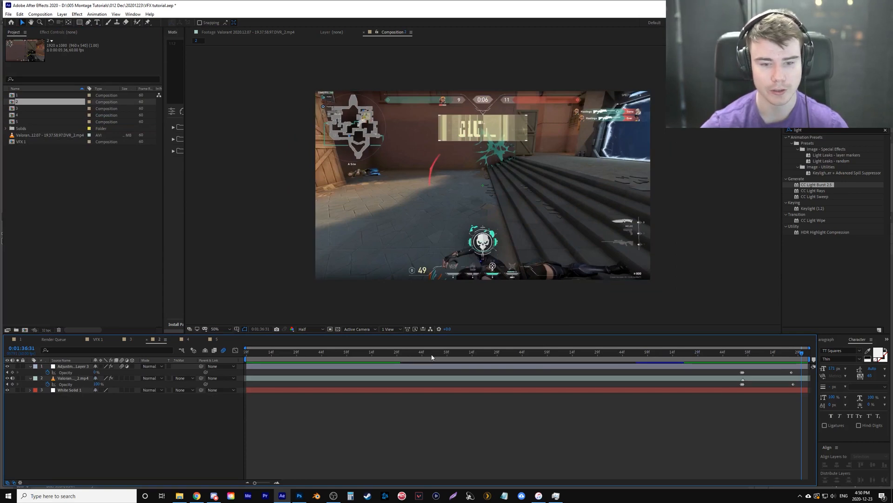
Open VFX 2 and create a new adjustment layer above the gameplay clip via Layer > New
click(606, 351)
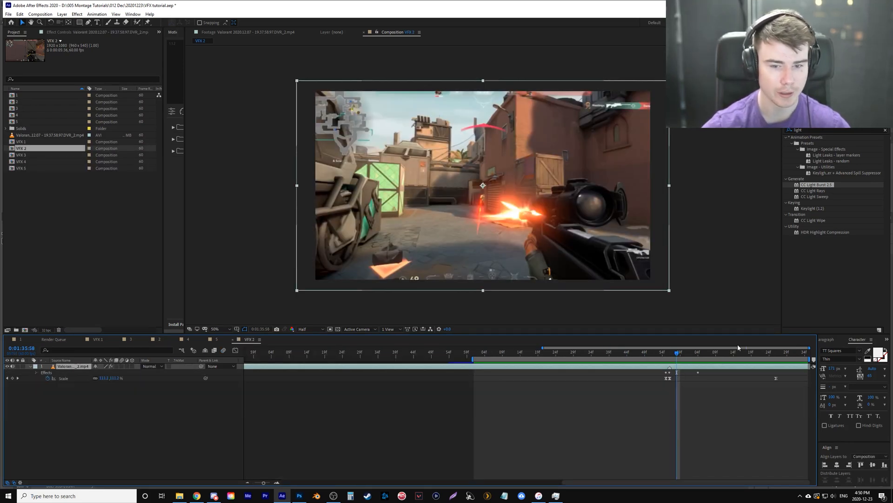
click(78, 14)
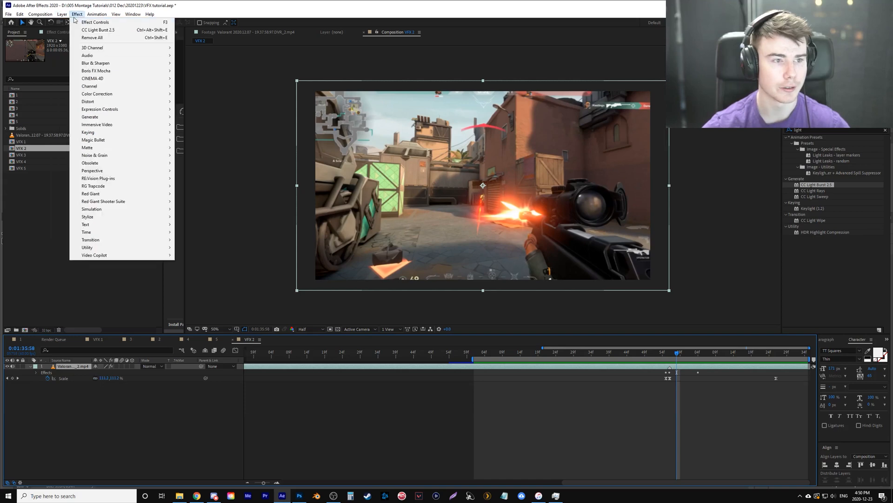
click(62, 14)
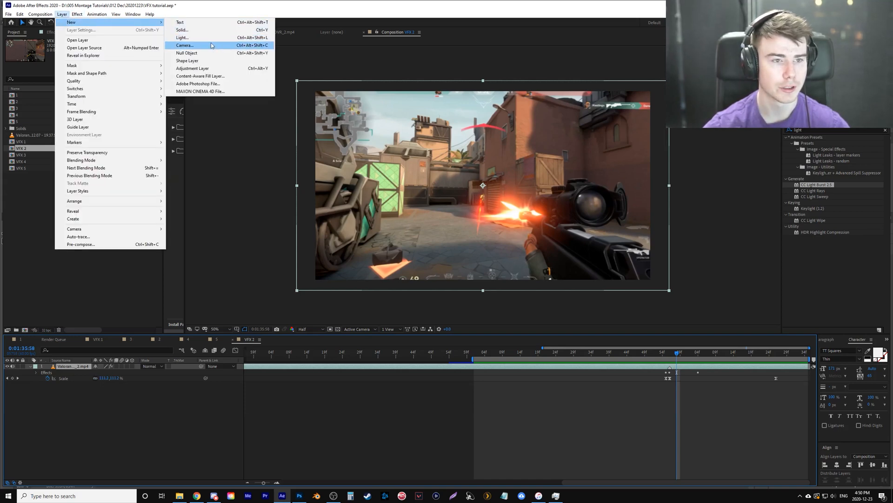
click(193, 68)
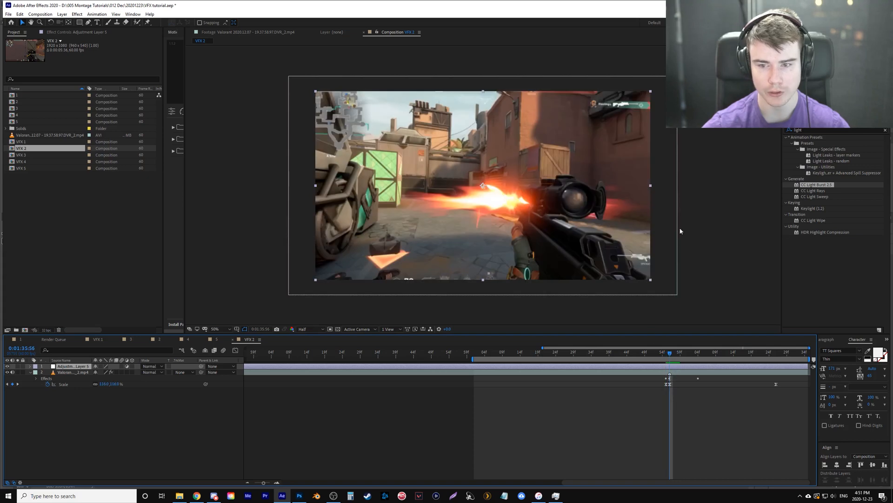
click(832, 130)
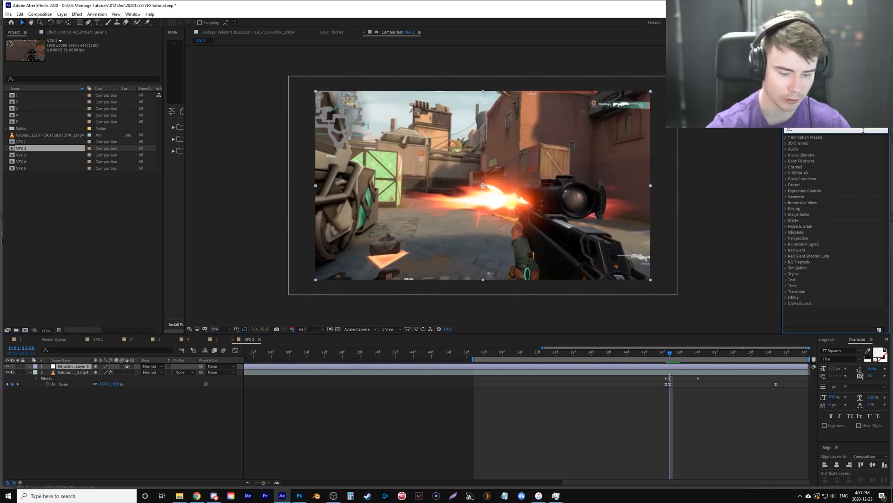
Search 'glow' and apply the Glow effect to the adjustment layer
text(glow)
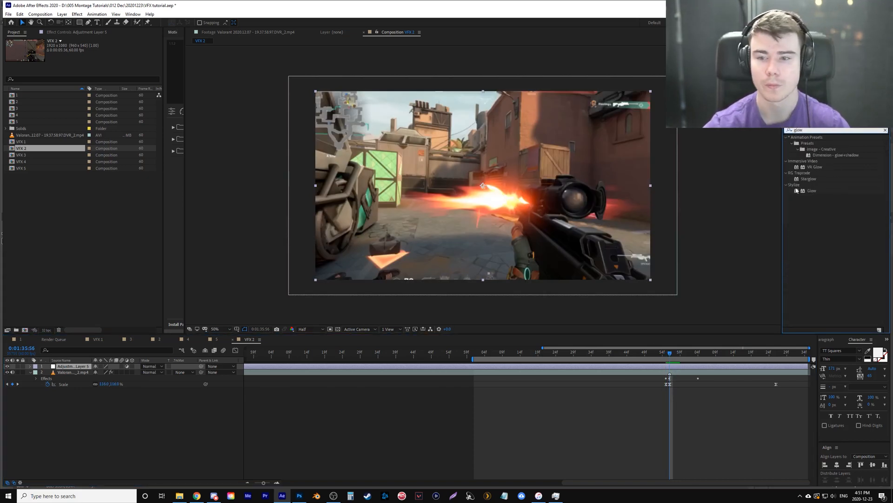
double_click(811, 190)
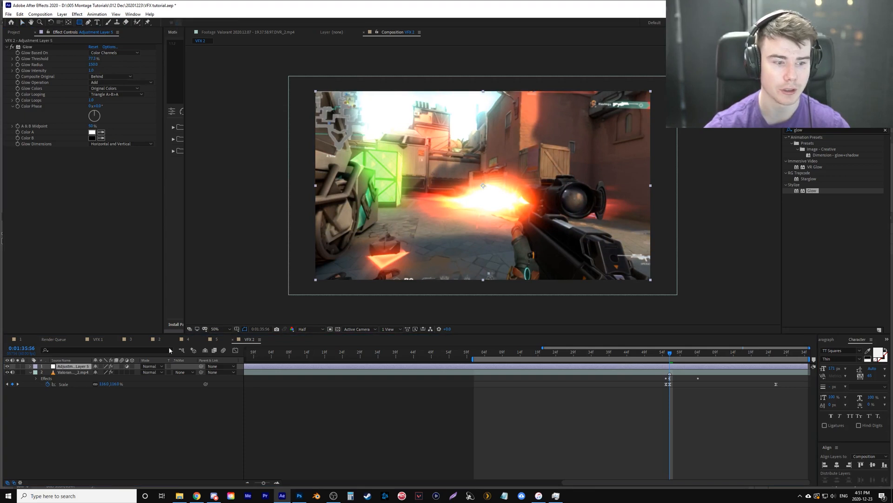
mouse_move(134, 331)
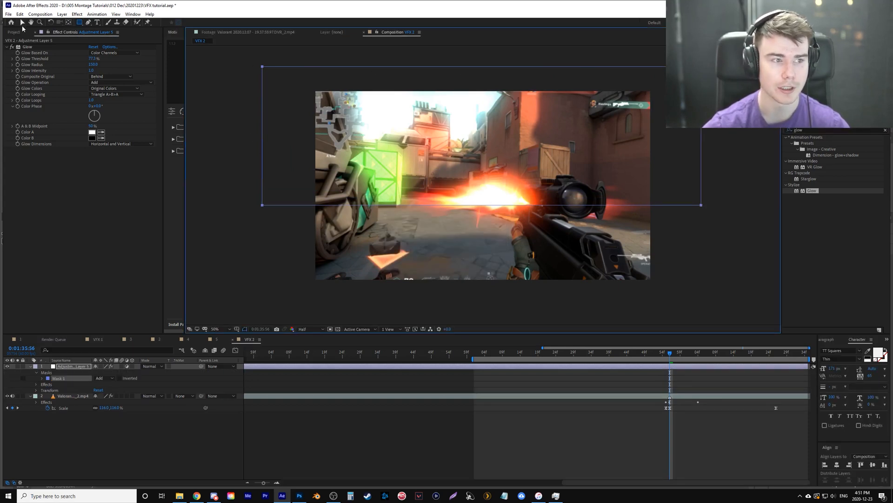
Expand the adjustment layer's mask properties and return the playhead to the shot for opacity keyframes
click(52, 378)
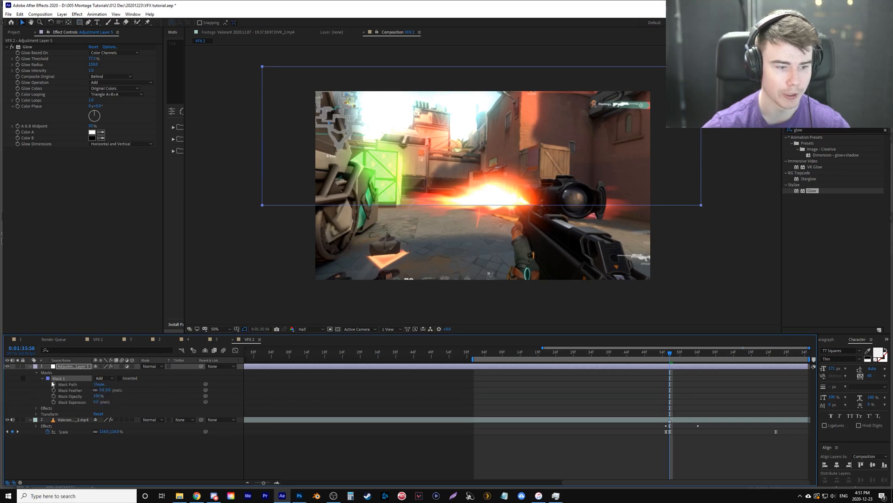
double_click(105, 390)
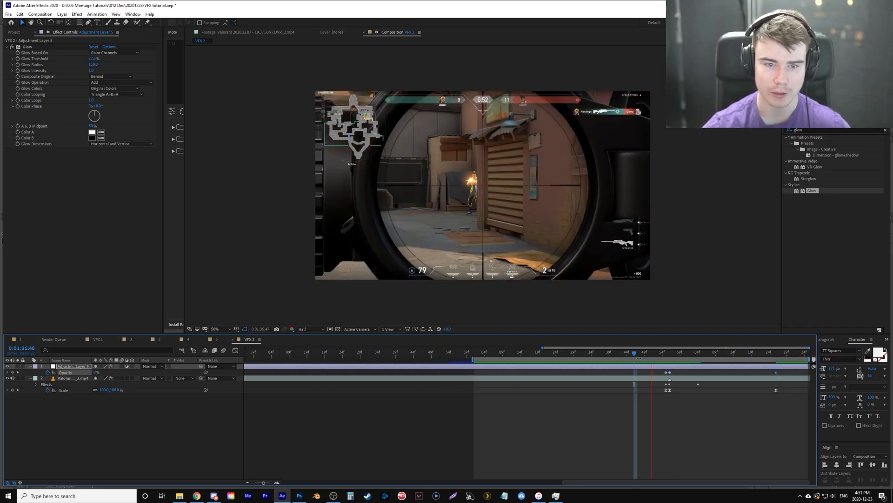
click(664, 351)
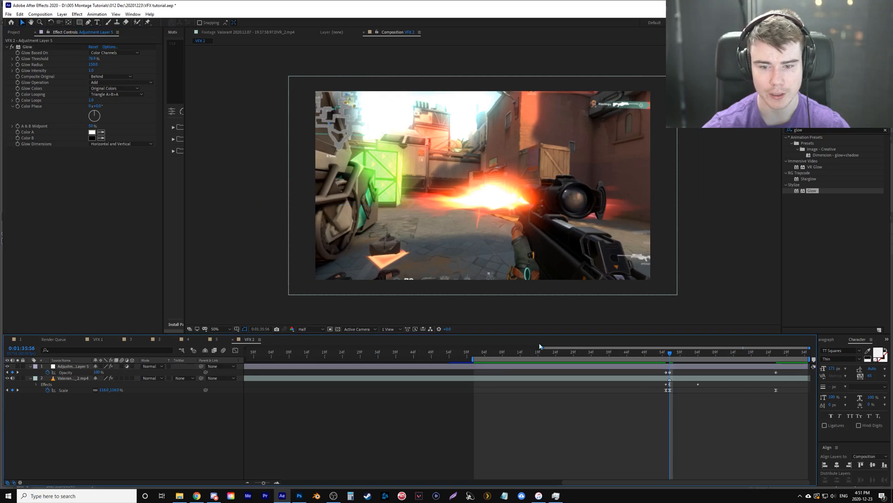
Create a white solid via Layer > New > Solid and select the gameplay clip to keyframe its opacity
click(62, 14)
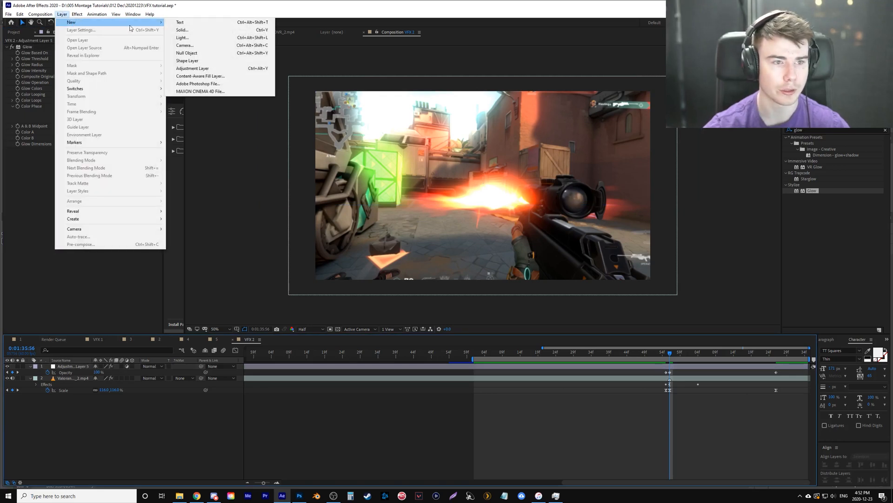
click(181, 29)
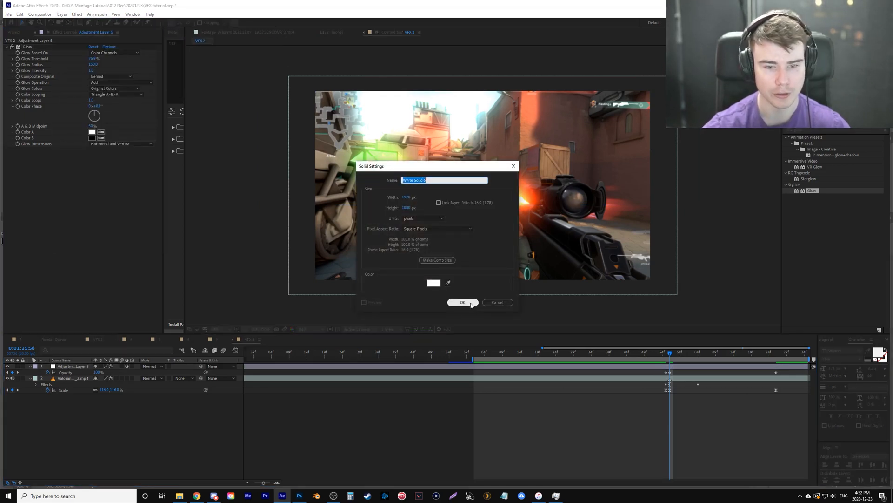
click(463, 301)
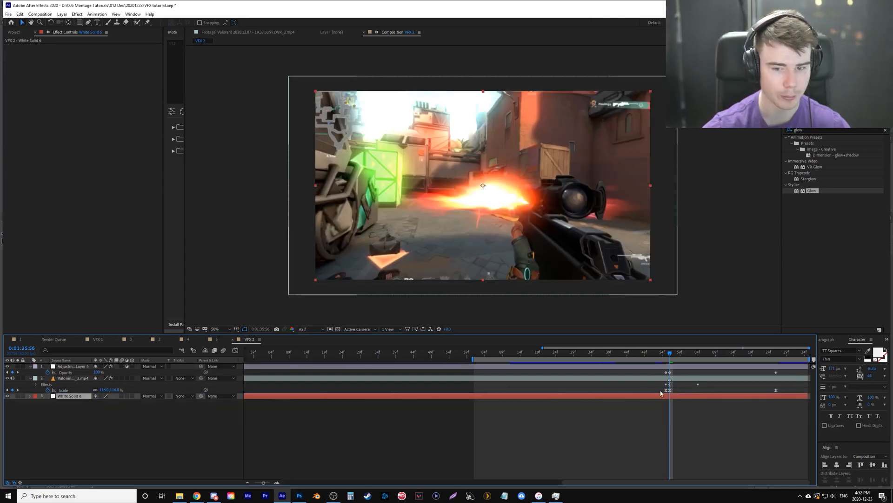
click(72, 378)
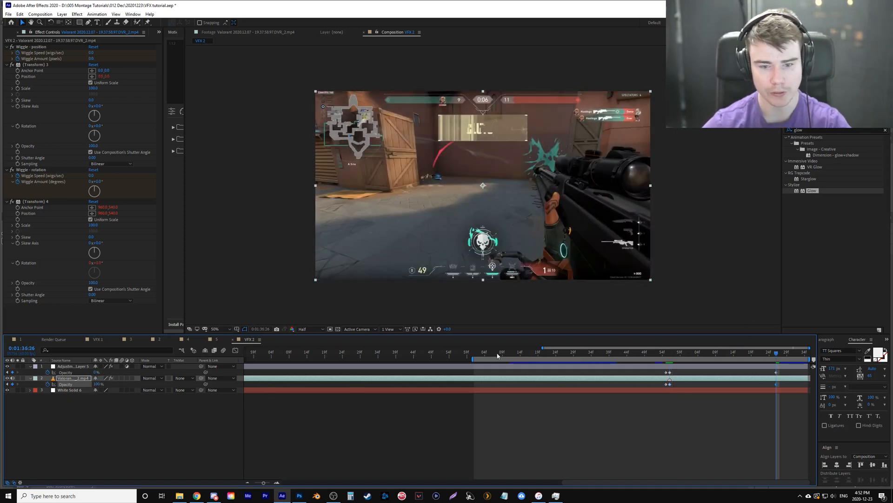
Preview the white flash around the shot from several points, then leave the composition
click(483, 352)
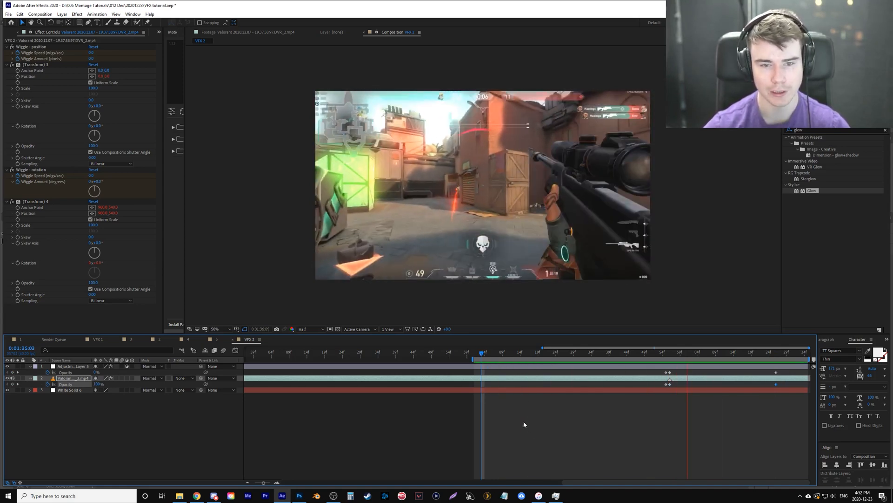
click(562, 362)
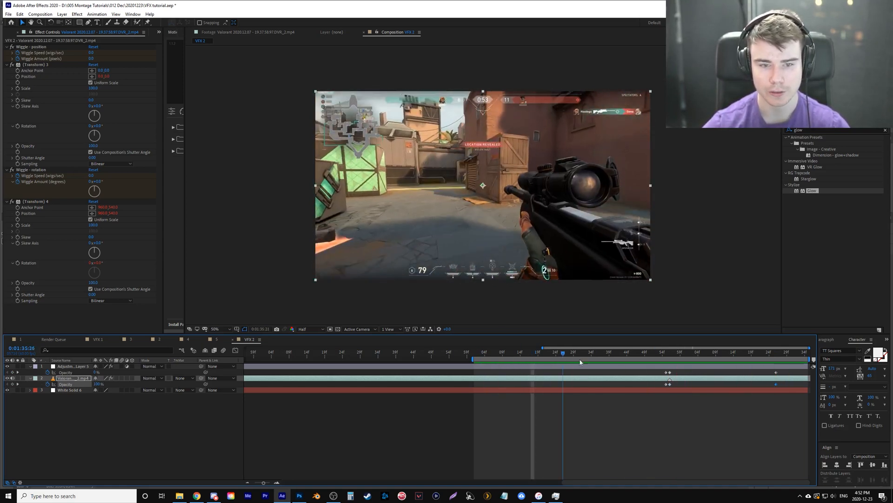
click(545, 360)
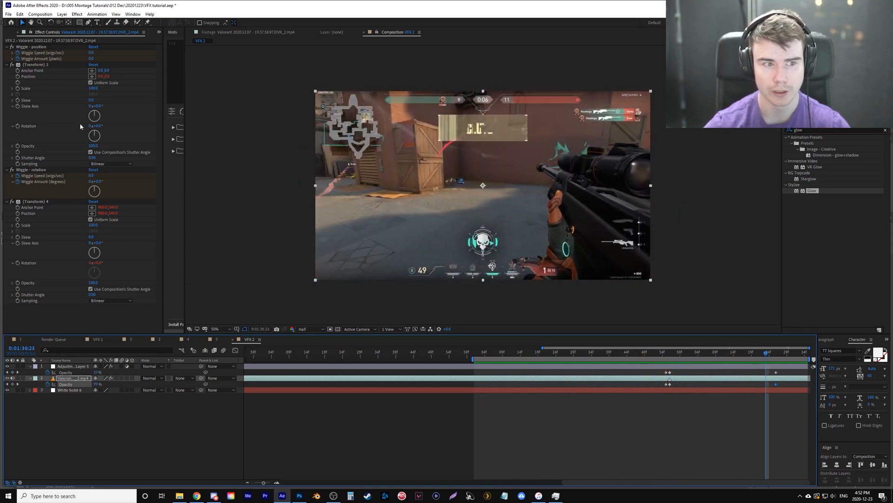
click(14, 32)
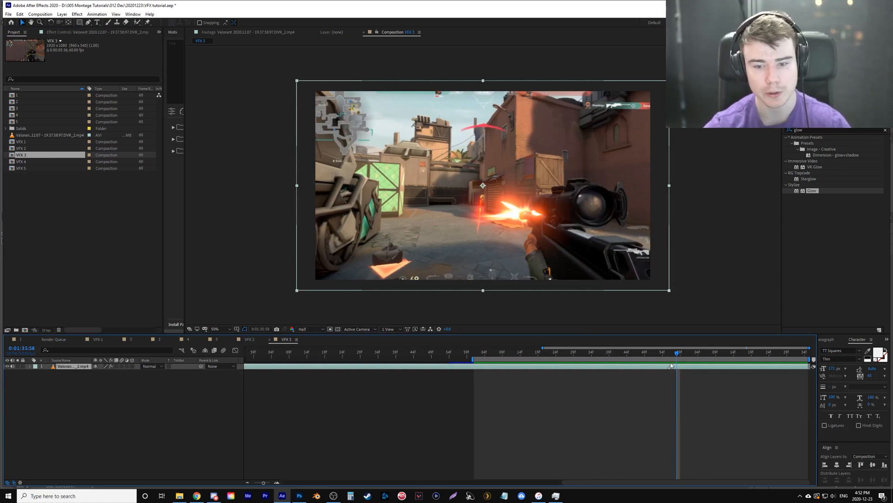
mouse_move(537, 260)
text(opti)
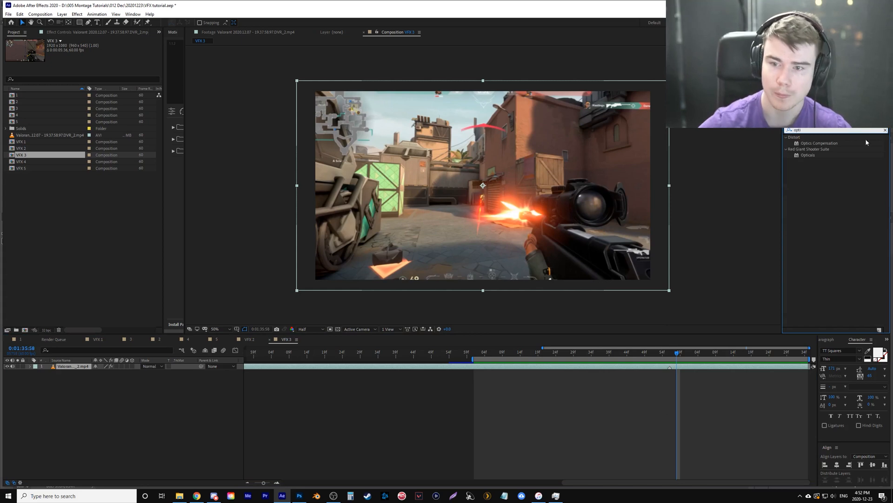
Apply the Optics Compensation effect to the VFX 3 clip
click(819, 143)
text(3d gl)
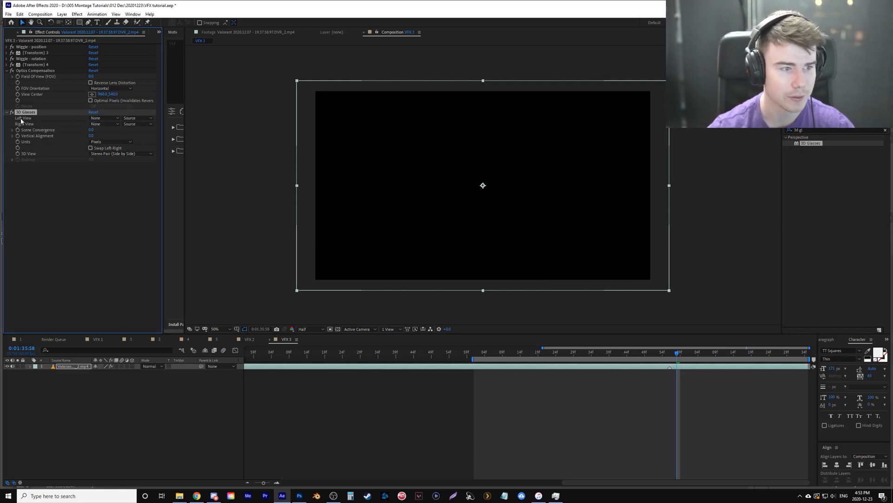
Set 3D Glasses Left View to the clip, 3D View to Balanced Colored Red Blue, and enable Reverse Lens Distortion
click(105, 118)
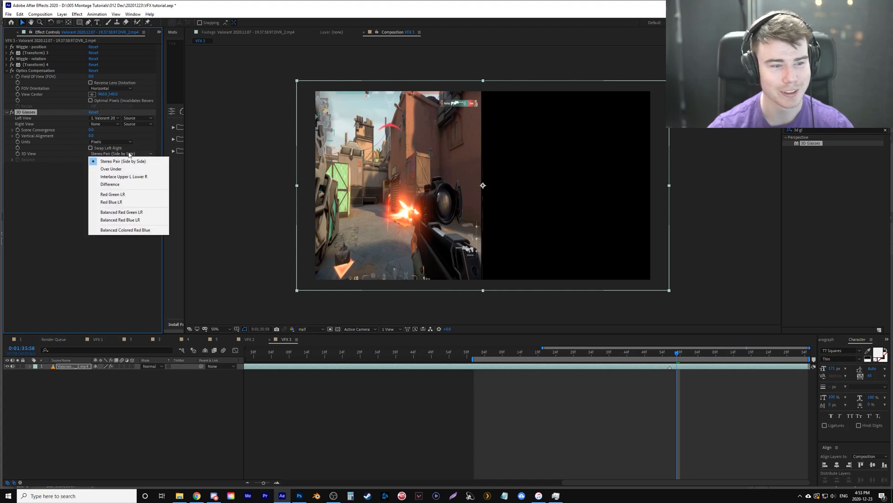
click(125, 230)
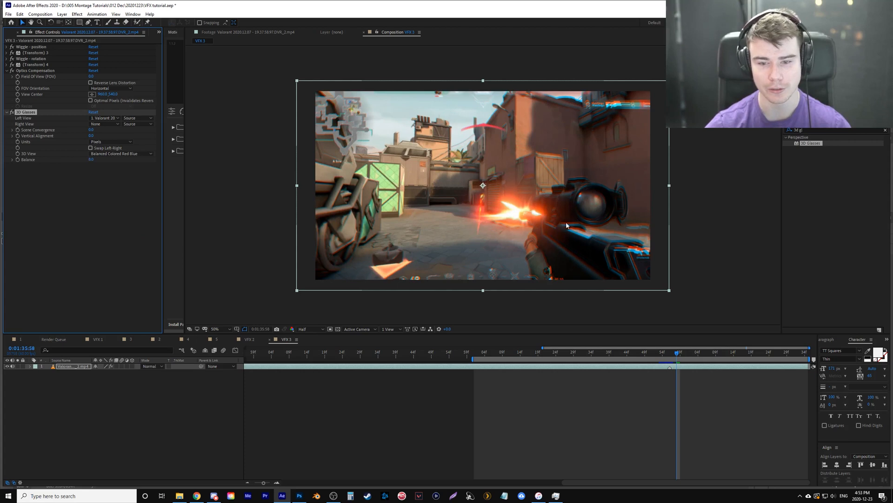
mouse_move(32, 78)
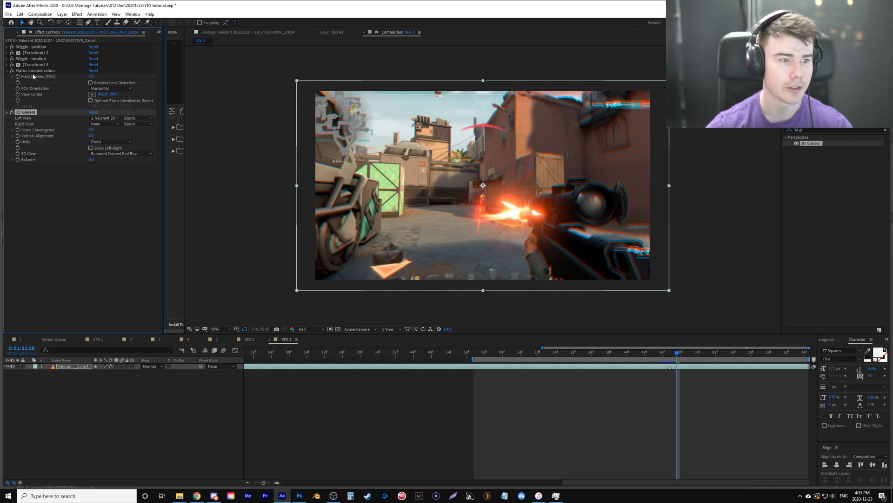
click(34, 70)
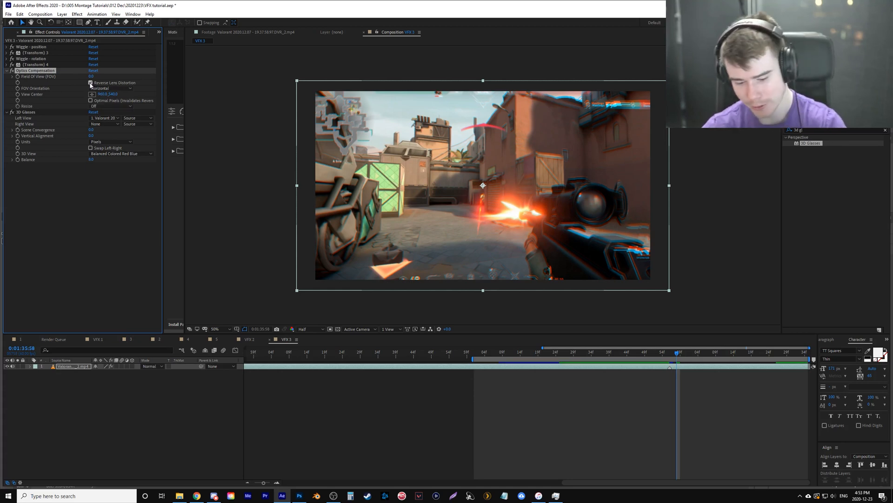
Keyframe Optics Compensation Field of View on VFX 3, then open the VFX 4 composition
click(90, 82)
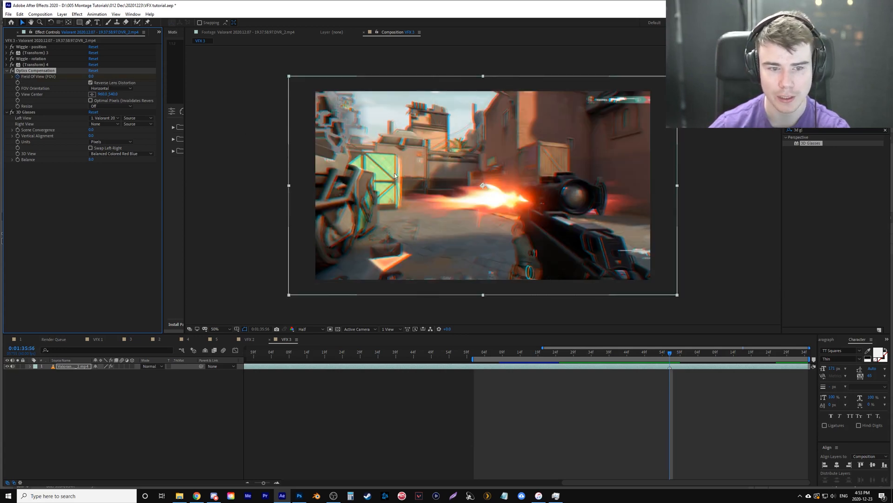
click(91, 76)
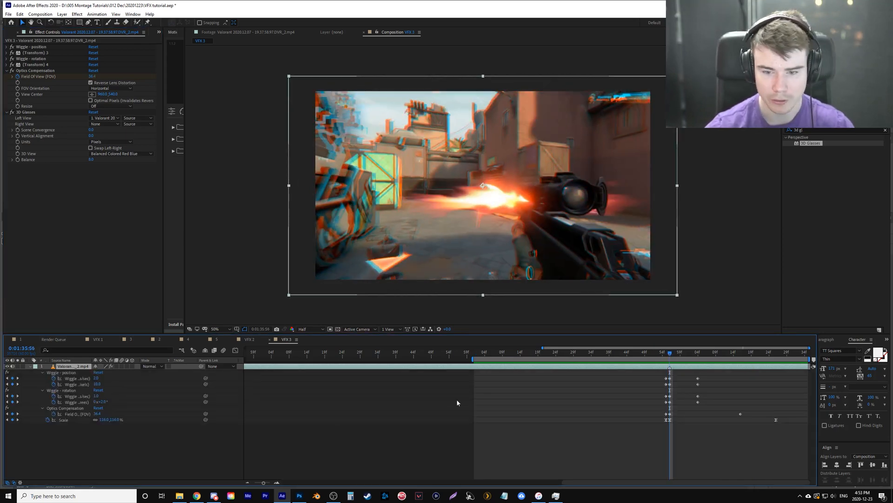
double_click(100, 414)
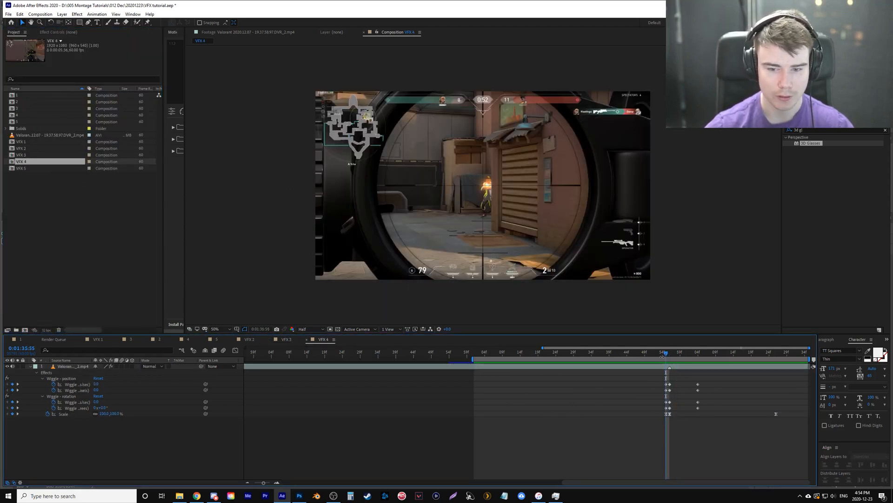
Apply the Warp effect to the VFX 4 clip with Warp Style set to Fisheye
click(30, 365)
text(warp)
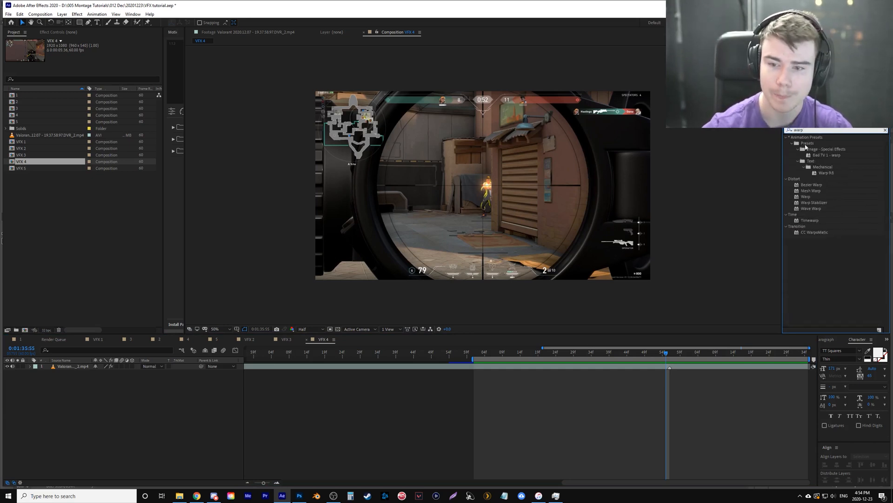
click(805, 197)
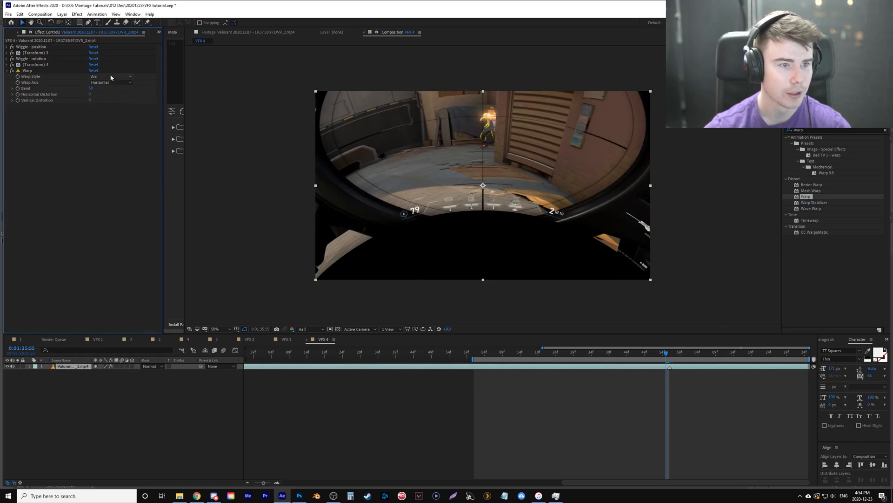
click(111, 76)
text(radial)
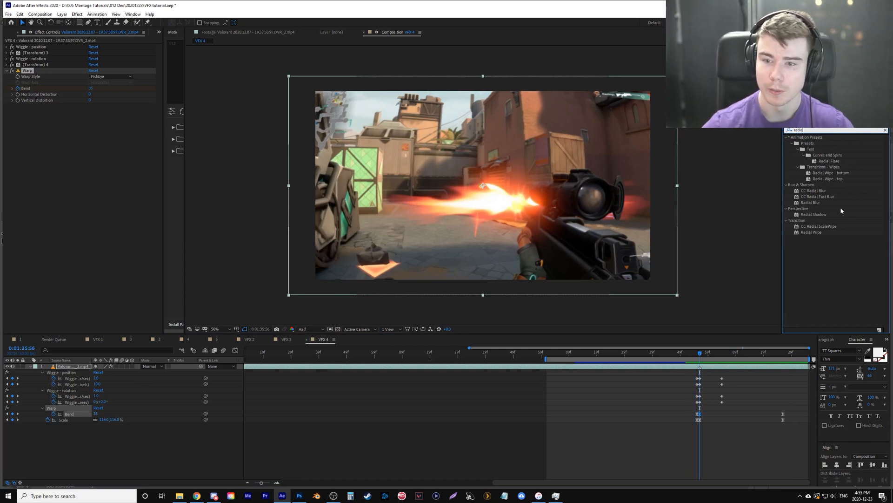
Apply Radial Blur to the clip with Type Zoom and a keyframed Amount
double_click(810, 202)
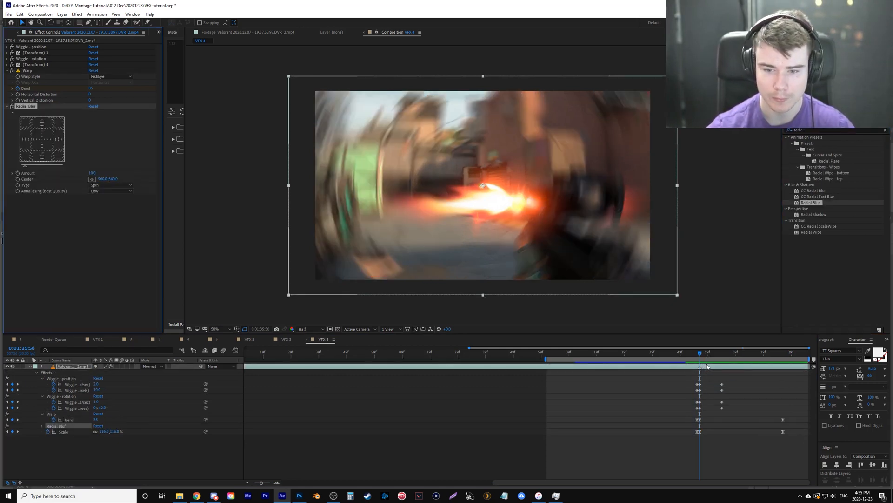
click(111, 184)
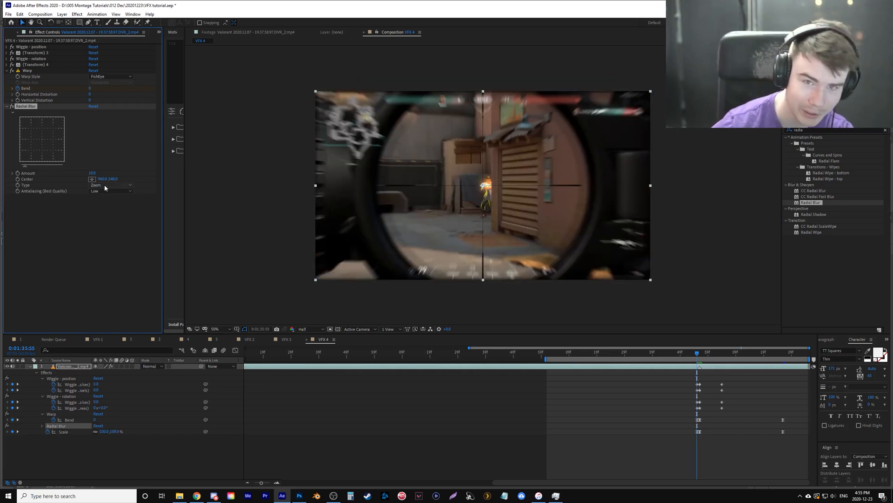
mouse_move(92, 173)
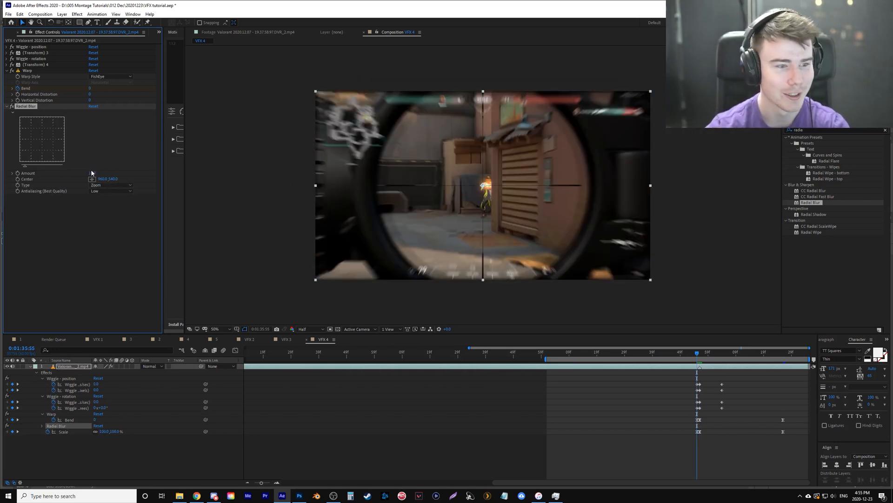
click(94, 173)
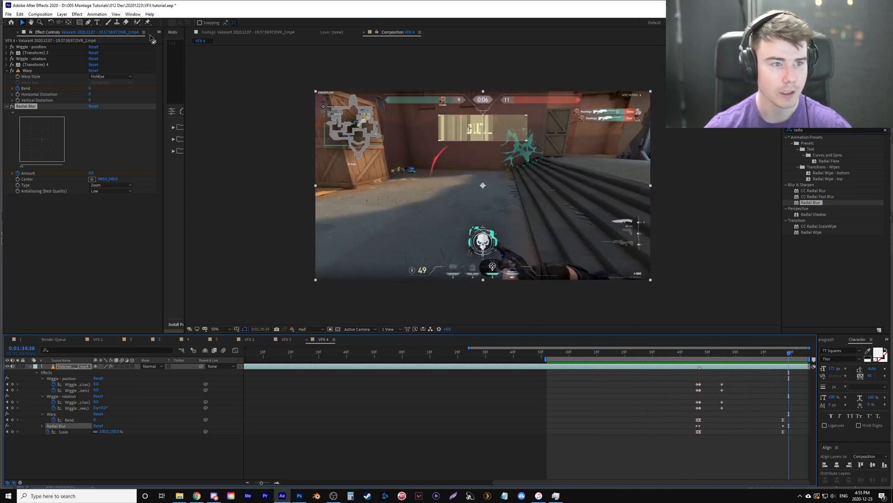
click(13, 32)
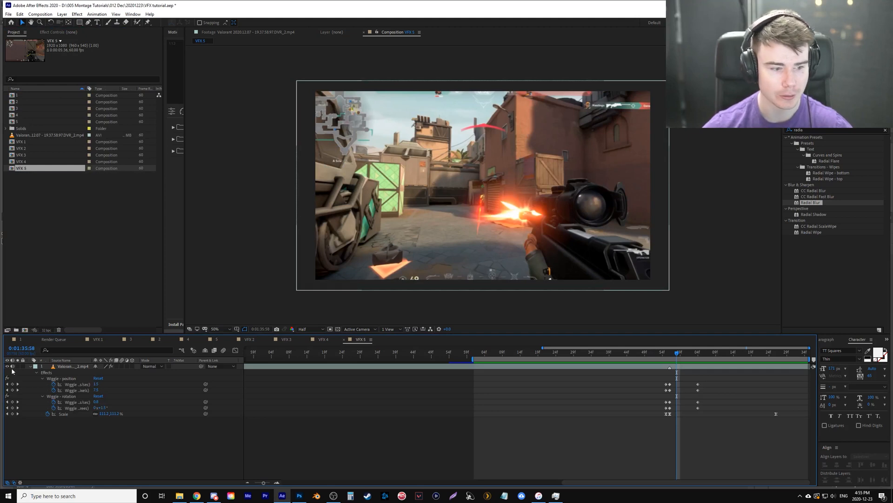
Create a new white solid layer in VFX 5, hide it, and show the safe-area guides
click(665, 352)
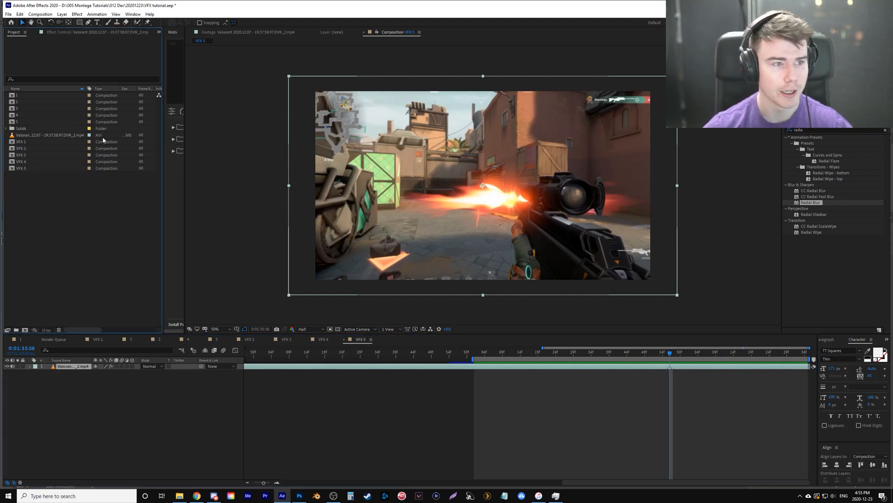
click(40, 14)
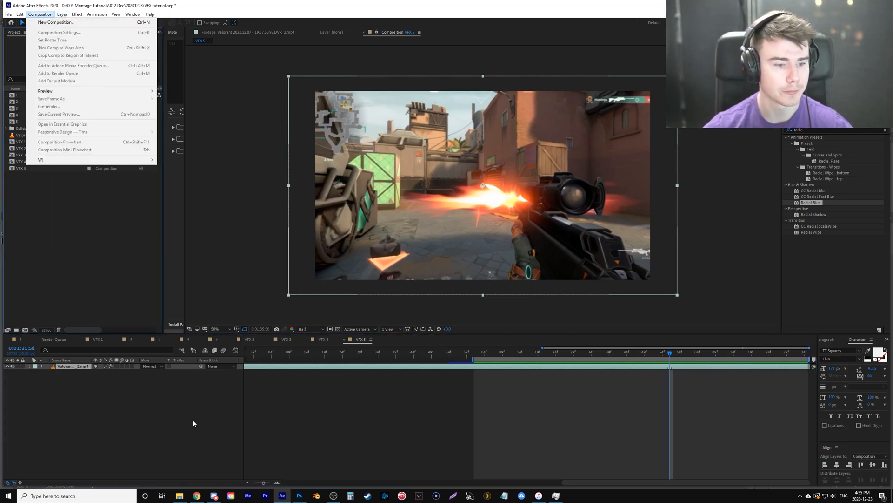
click(62, 13)
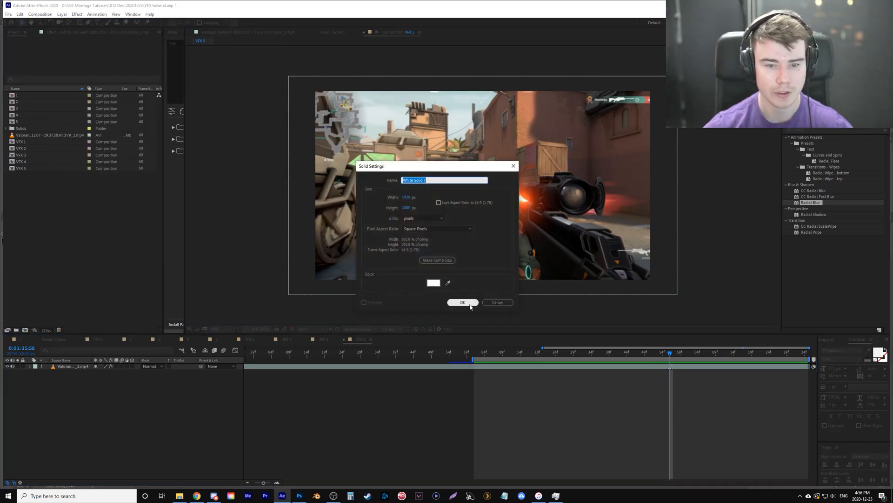
click(462, 301)
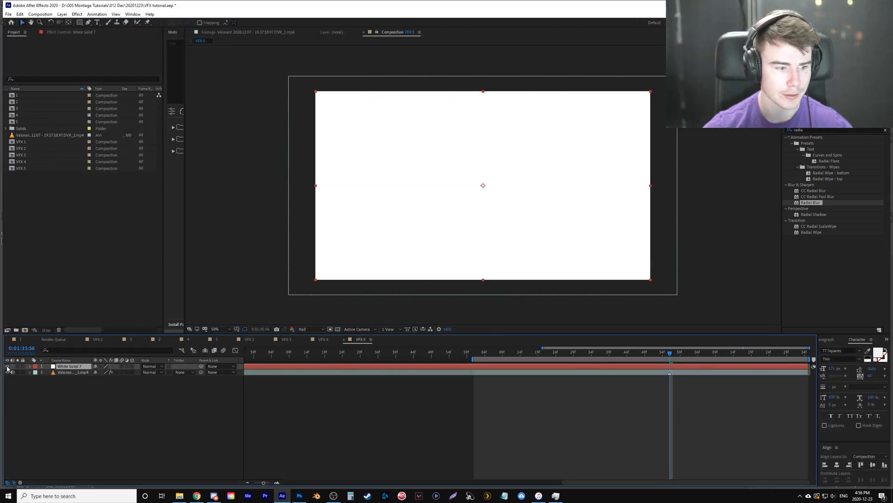
click(7, 366)
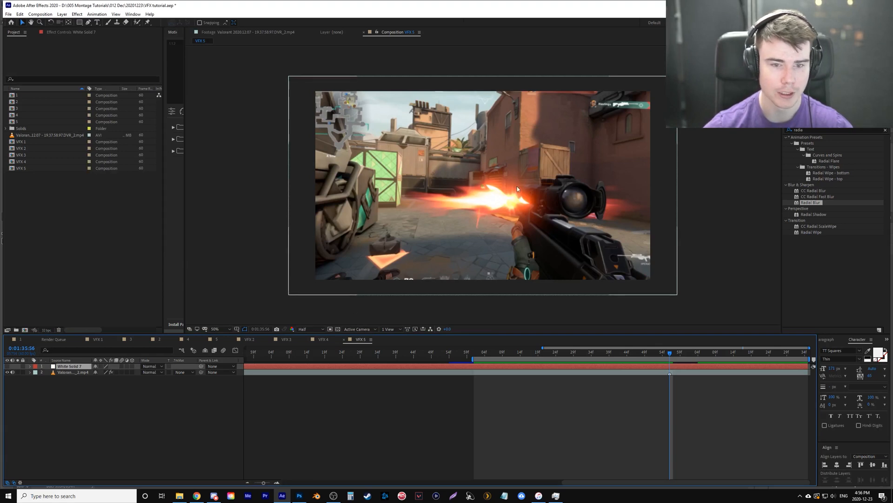
click(237, 329)
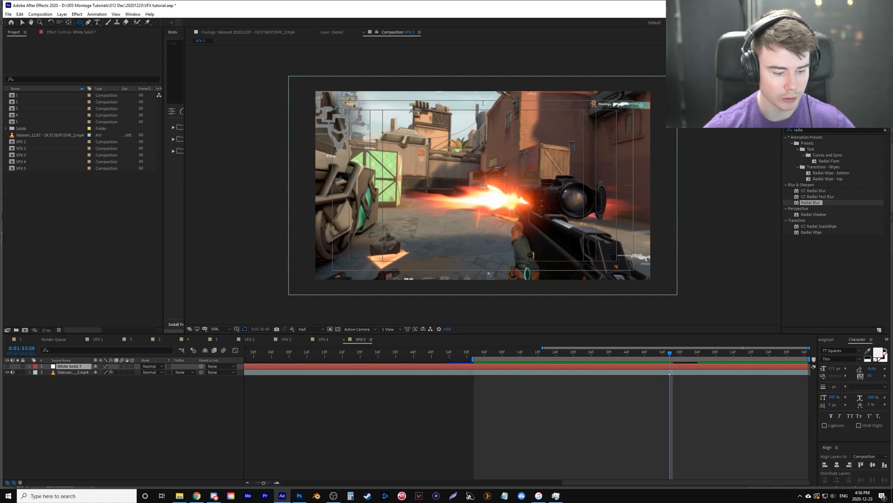
Draw an elliptical mask on the white solid and reveal its properties for keyframing expansion
click(22, 366)
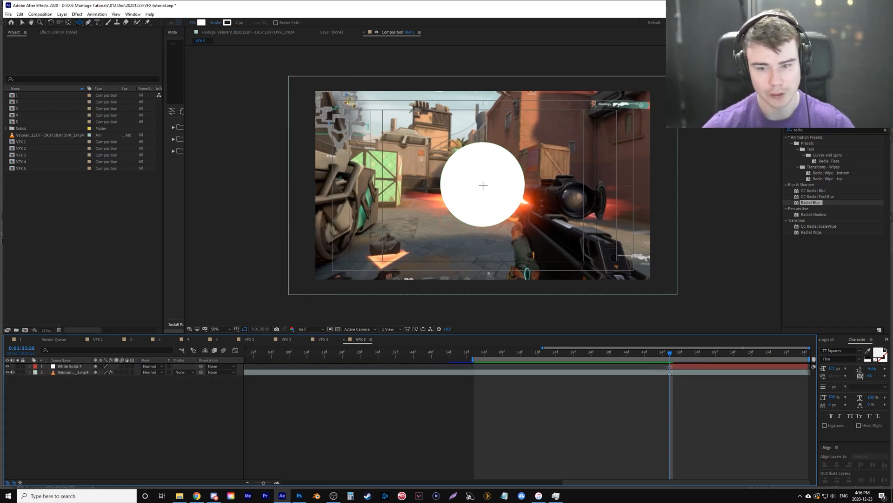
click(71, 365)
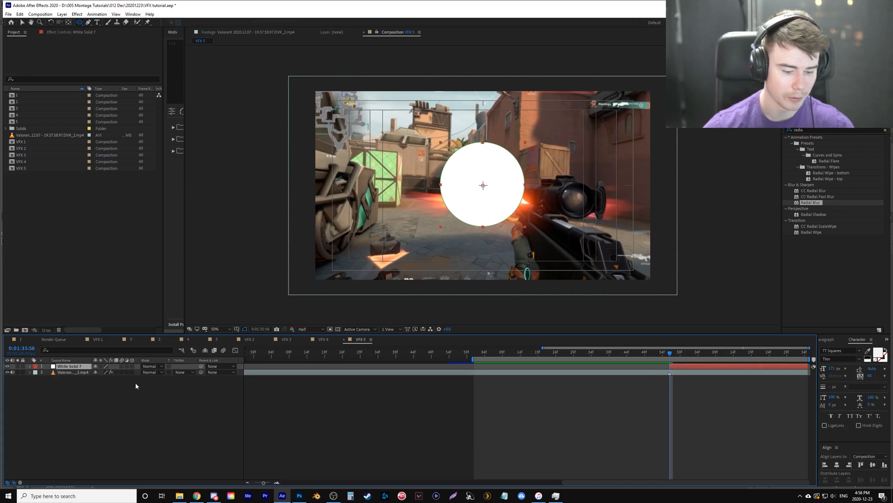
click(22, 366)
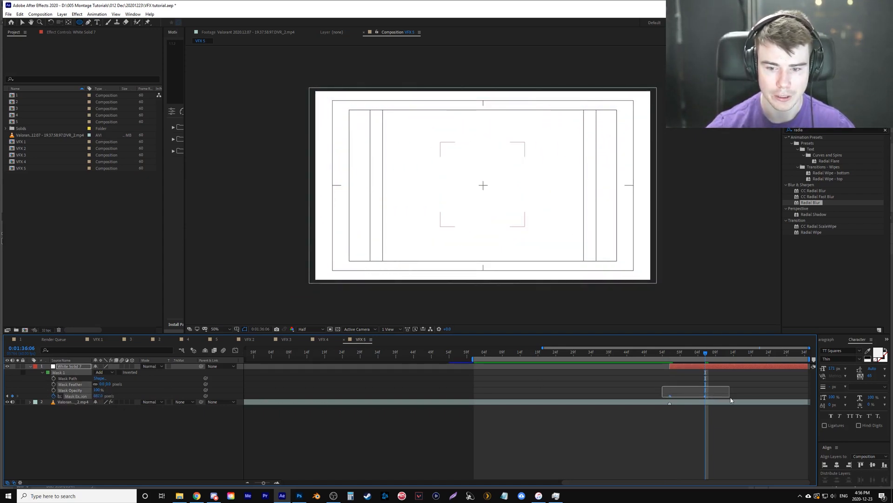
Duplicate the mask and set Mask 2 to Subtract so the solid forms an expanding ring
click(669, 351)
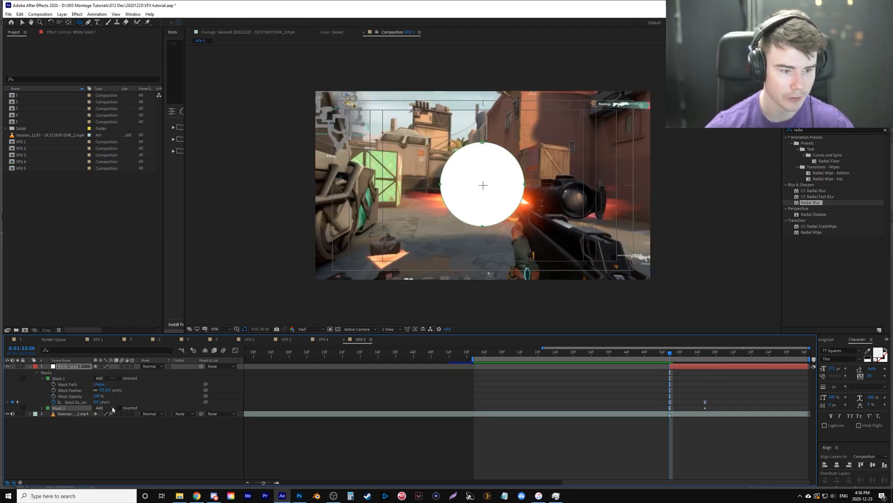
click(103, 408)
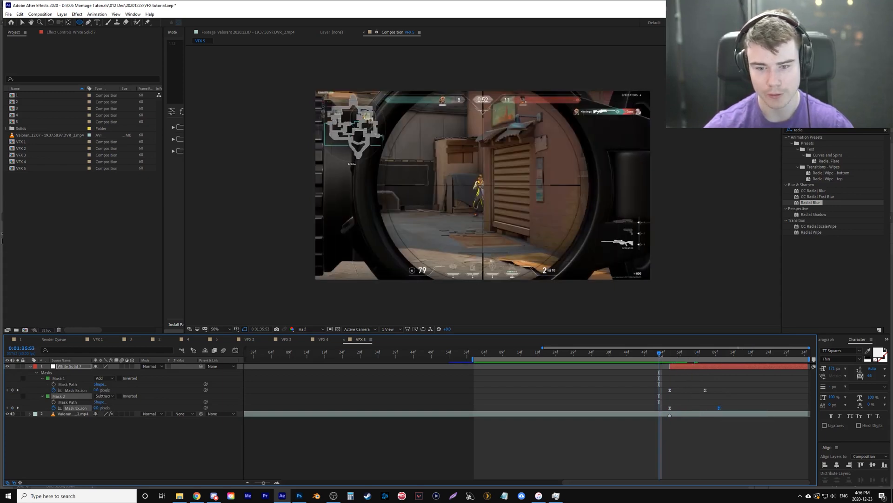
click(696, 352)
text(gra)
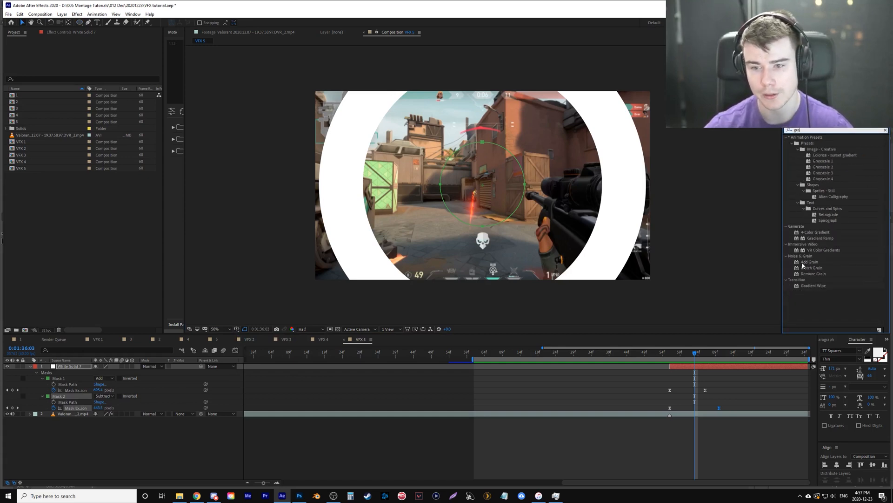
Apply Gradient Ramp to the solid with a white start colour and grey end colour
double_click(821, 237)
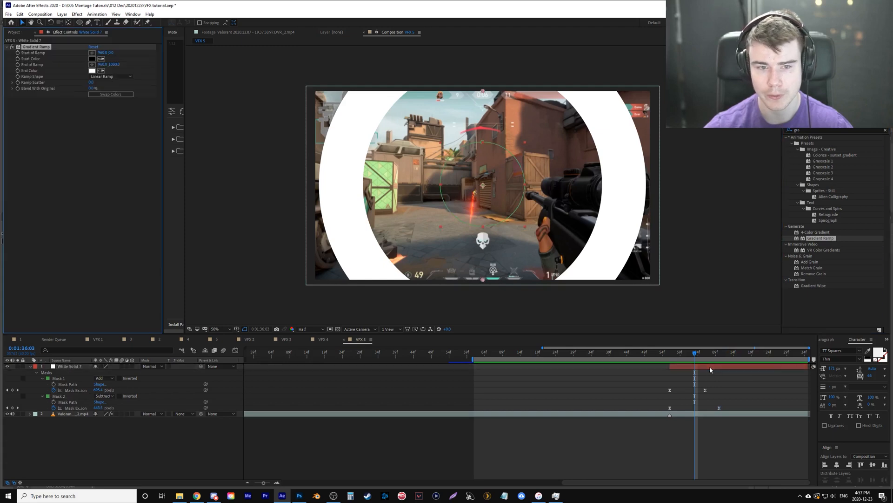
click(92, 59)
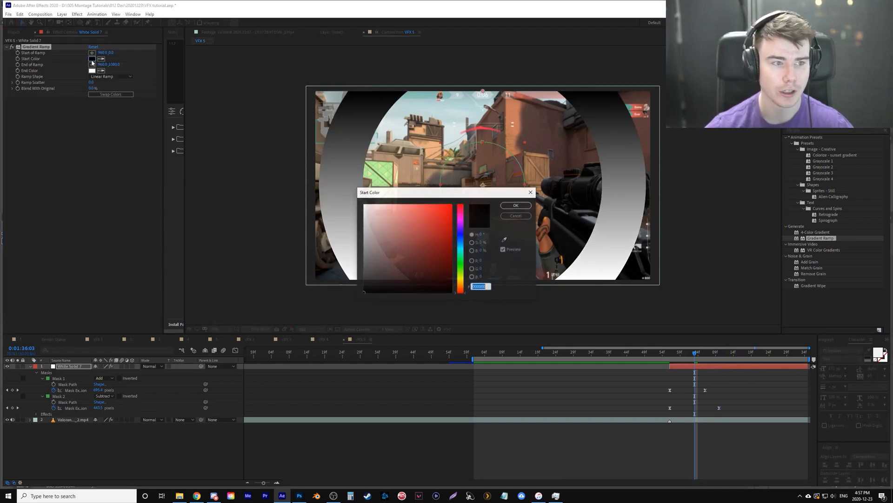
click(515, 205)
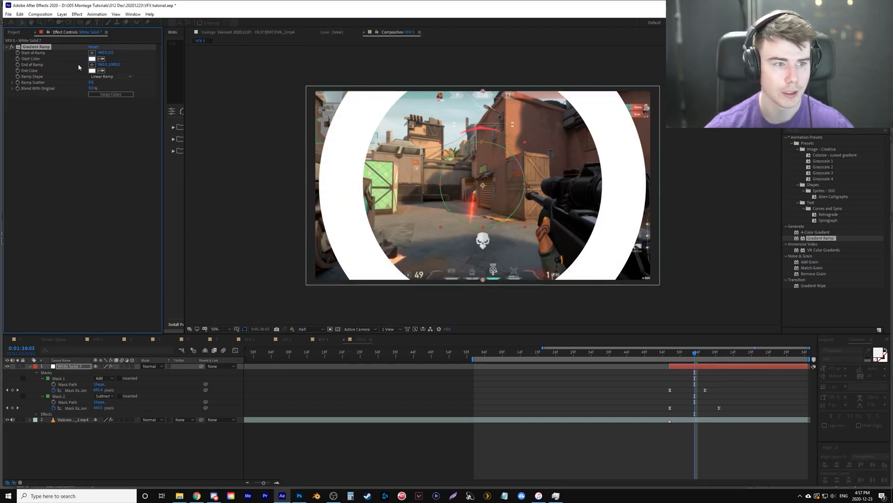
click(93, 70)
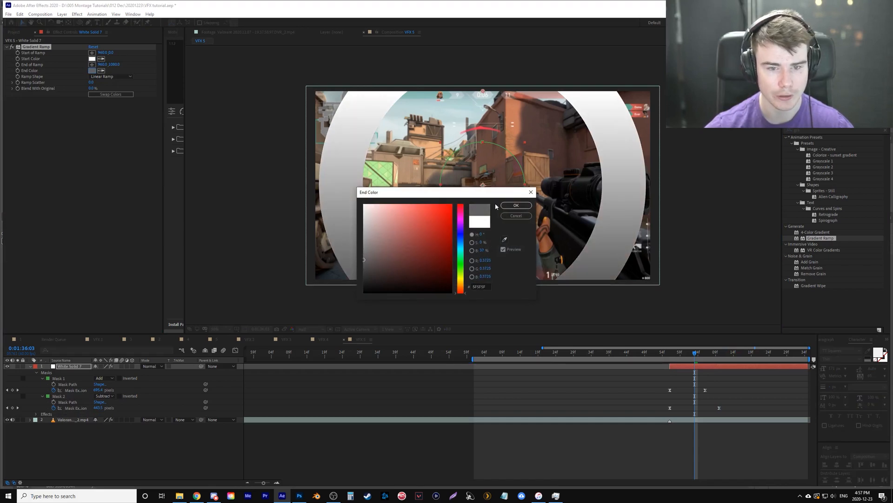
click(515, 204)
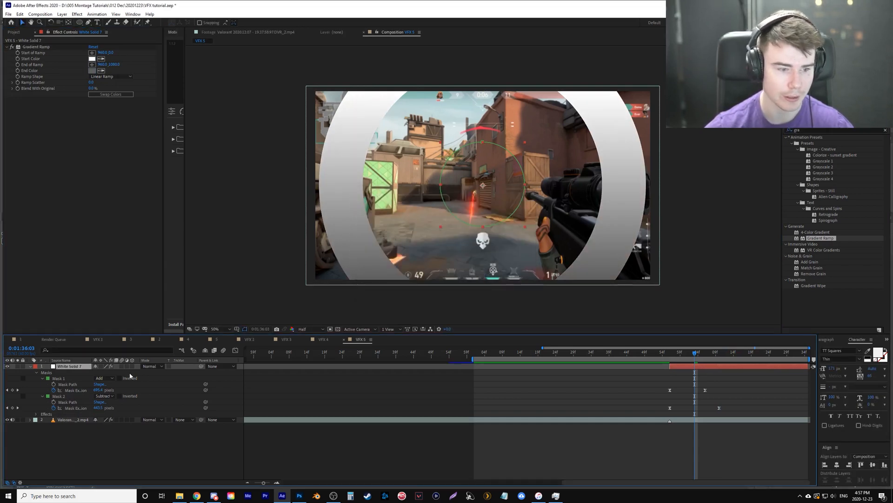
click(151, 366)
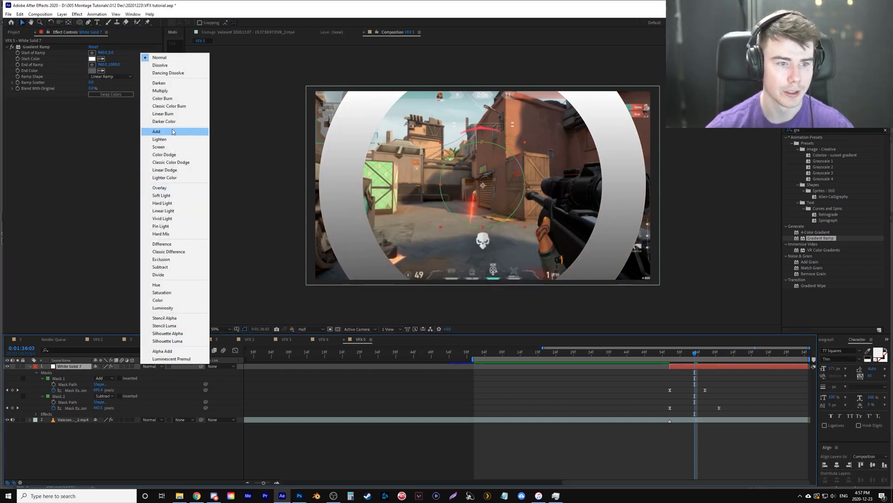
Set the ring layer's blend mode to Screen then Overlay, and confirm the gradient end colour
click(159, 139)
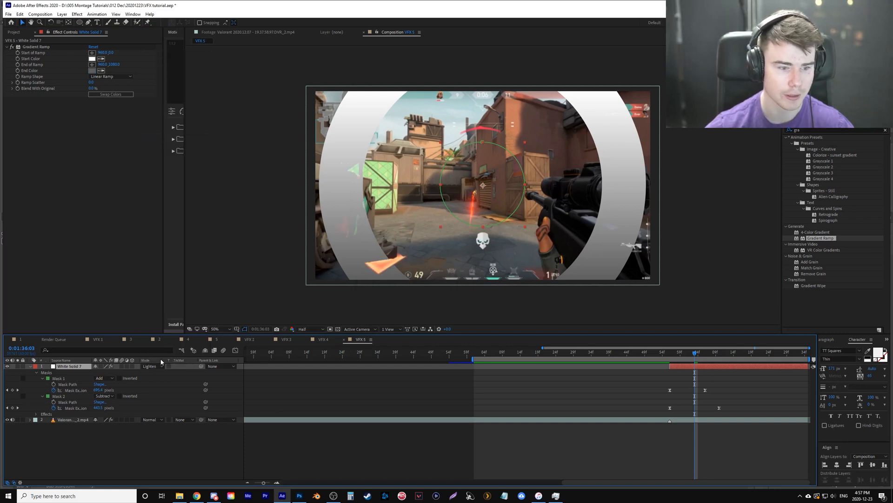
click(151, 366)
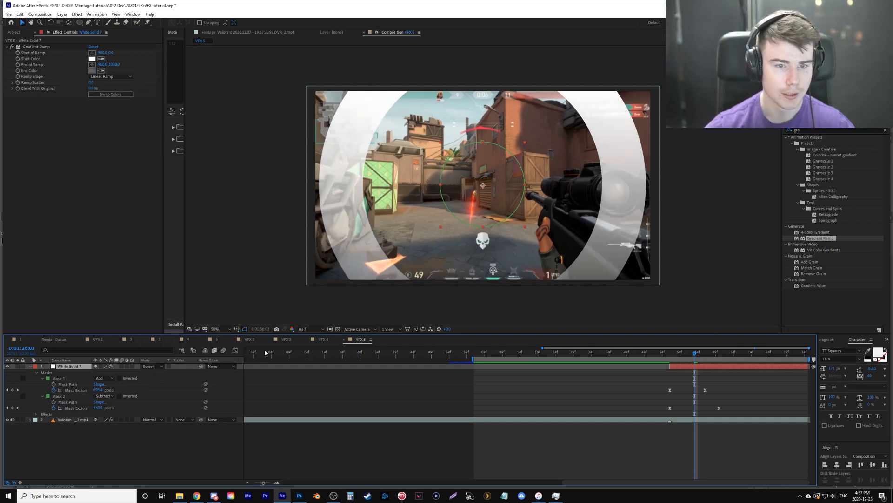
click(152, 365)
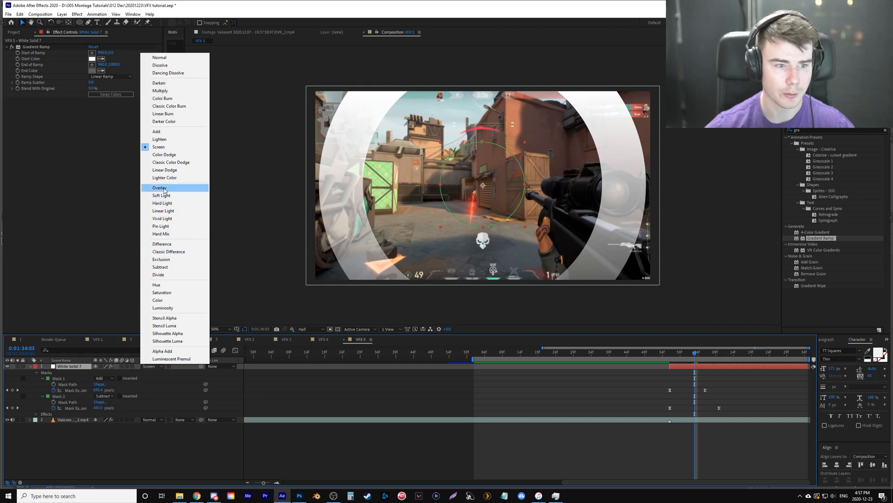
click(159, 187)
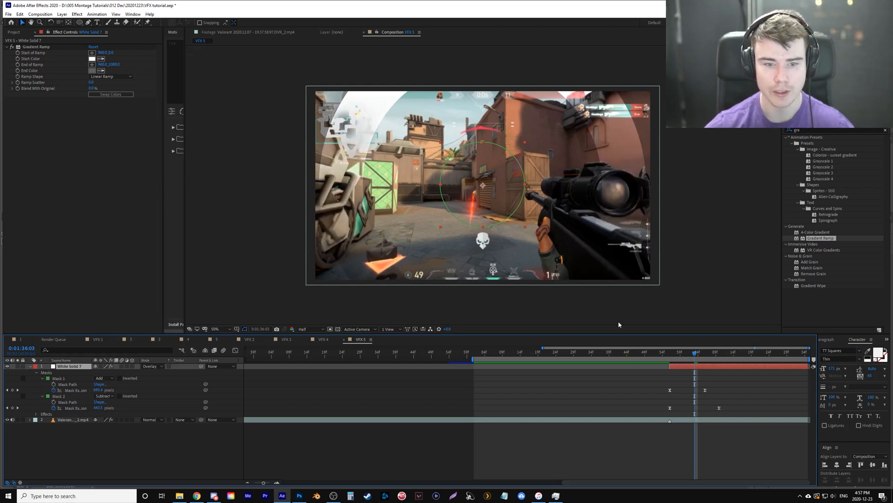
mouse_move(371, 102)
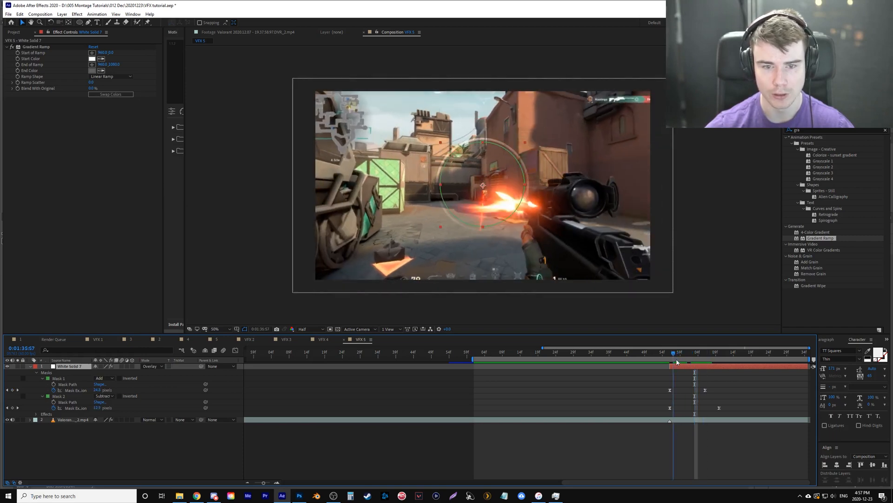
click(93, 70)
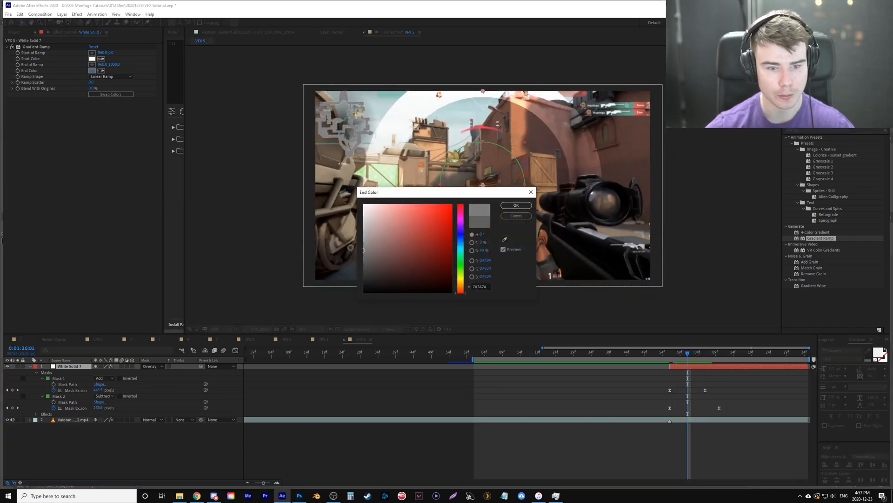
click(514, 205)
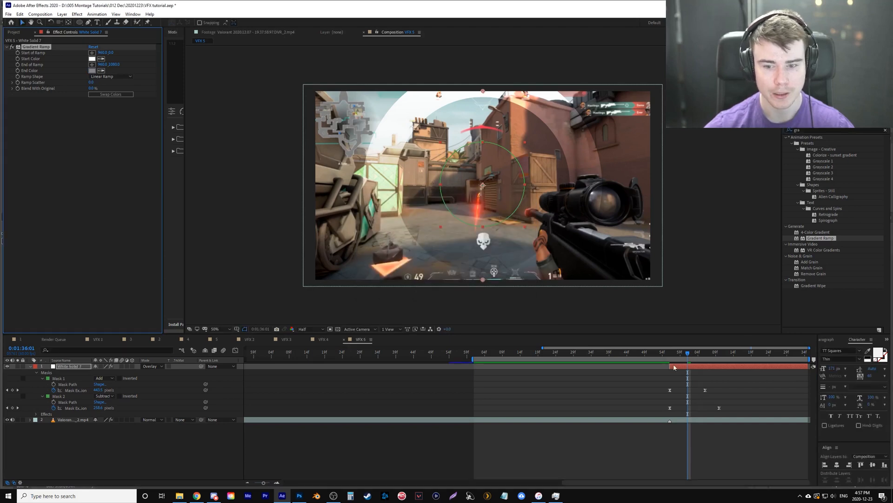
mouse_move(224, 350)
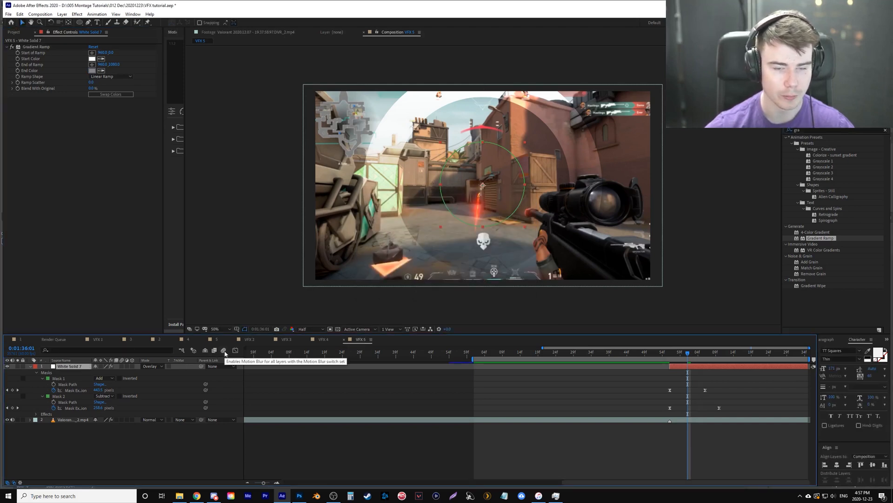
mouse_move(121, 367)
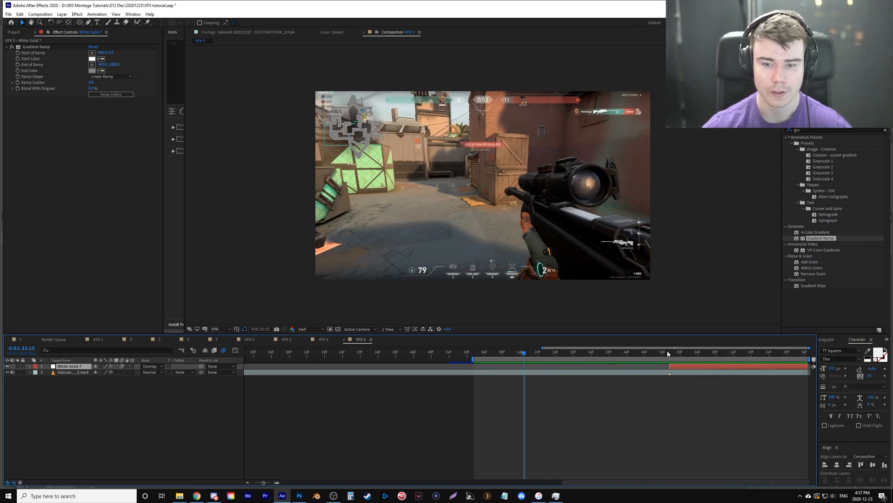
Move to the moment of the shot and select the footage clip to show its wiggle effects
click(691, 351)
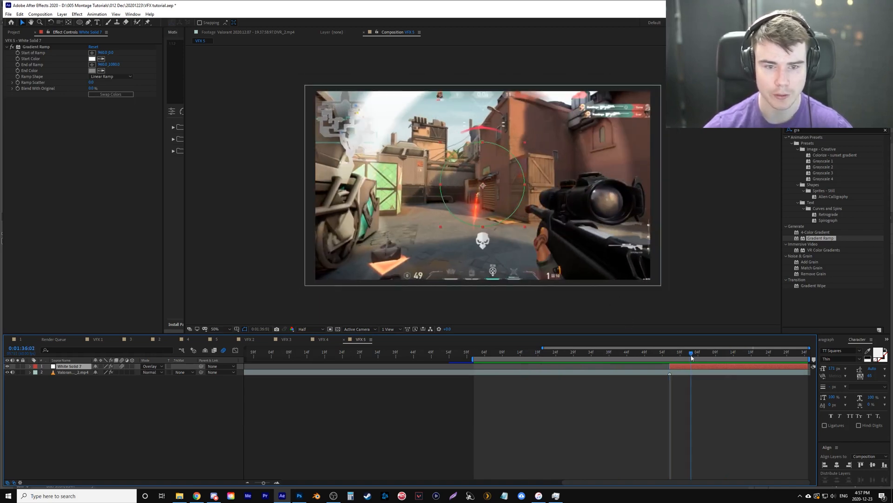
click(687, 361)
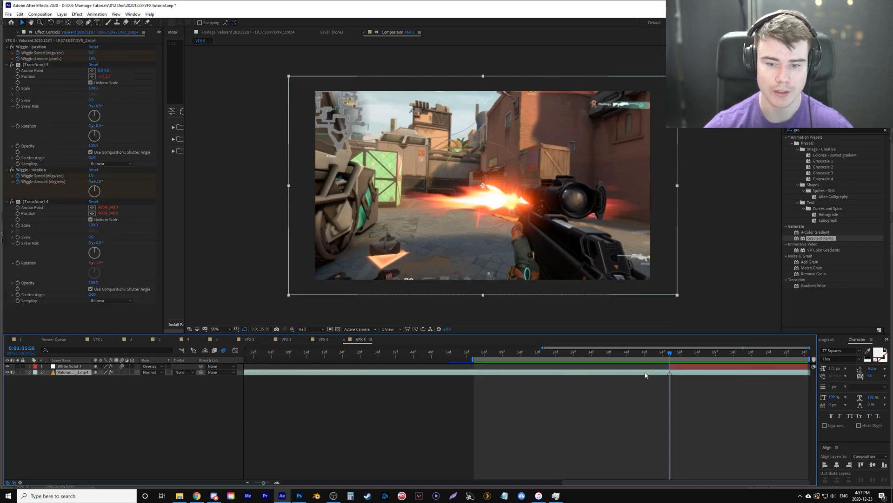
mouse_move(602, 396)
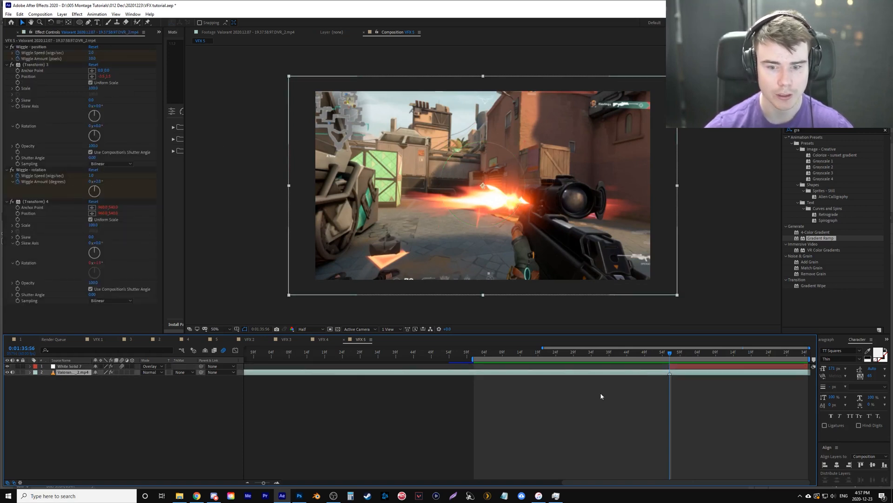
mouse_move(641, 325)
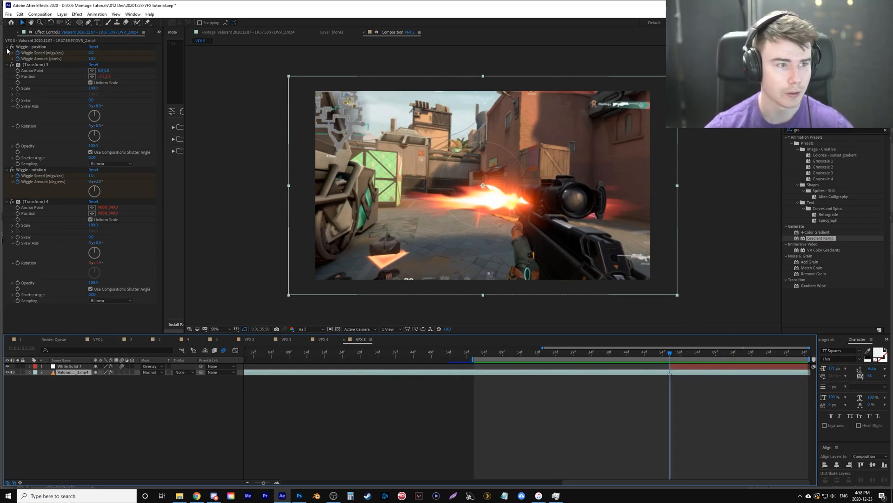
Duplicate the footage clip twice and add Shift Channels to one copy
click(6, 52)
text(shi)
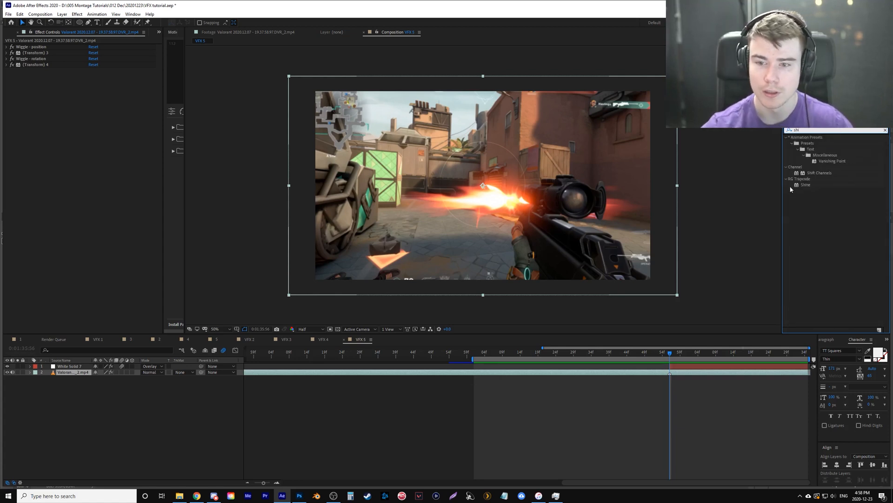
click(818, 173)
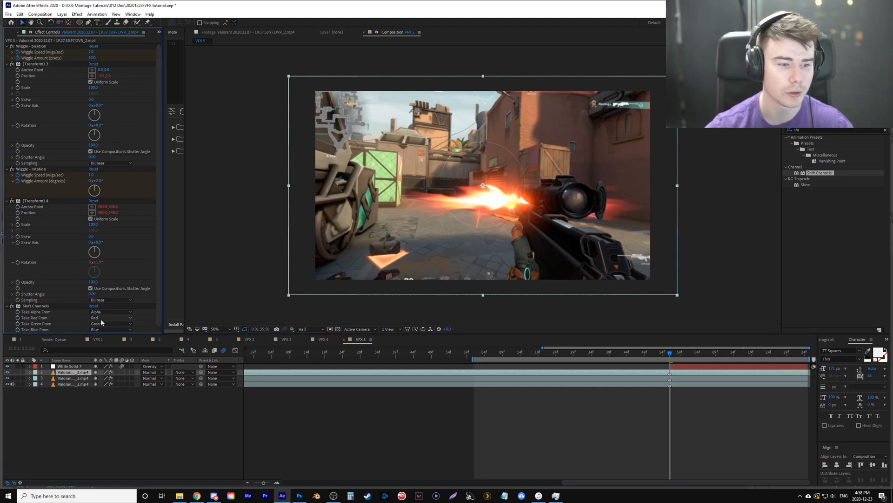
Set Take Green and Take Blue From to Full Off so this copy shows only red
click(111, 323)
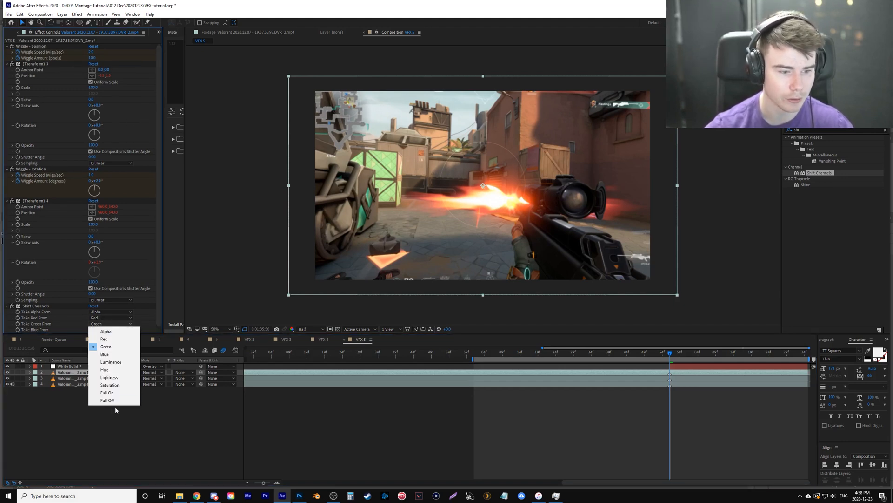
click(107, 400)
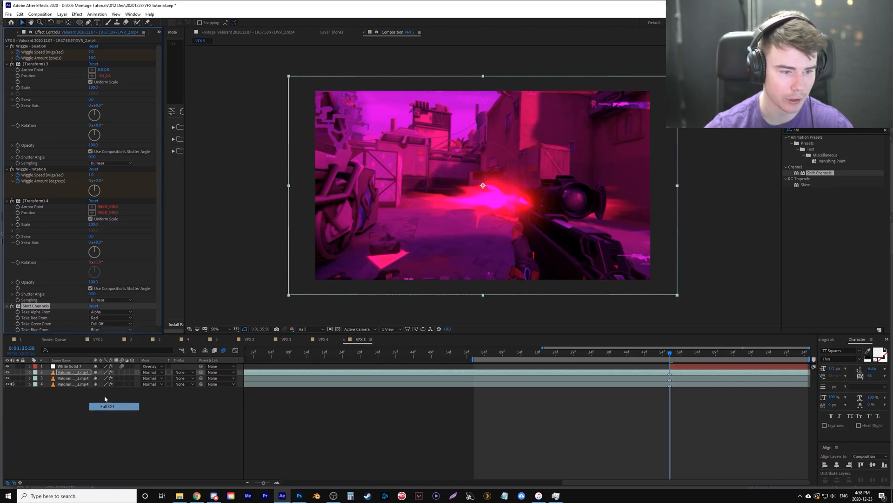
click(111, 324)
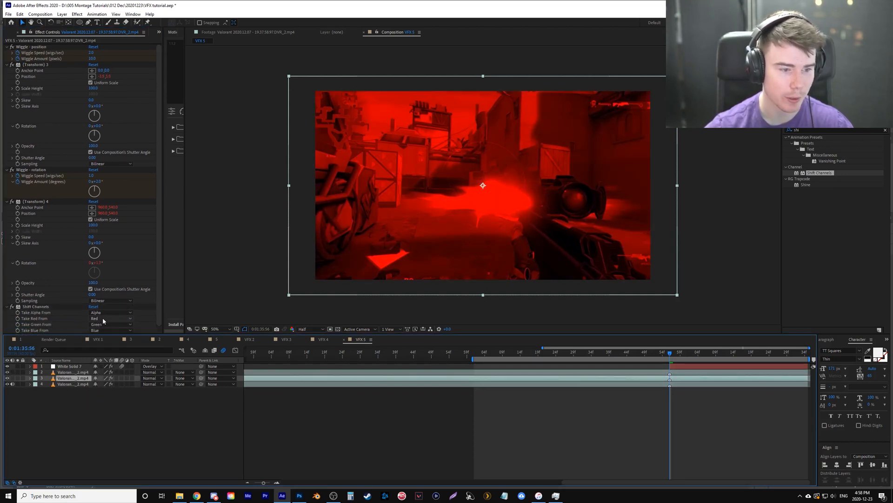
On another clip copy, set Take Red From to Full Off for the green-only layer
click(113, 318)
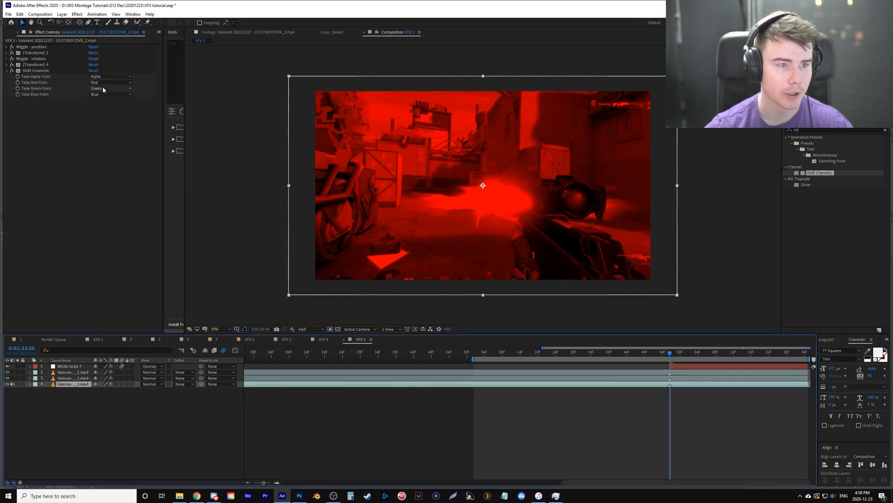
click(113, 82)
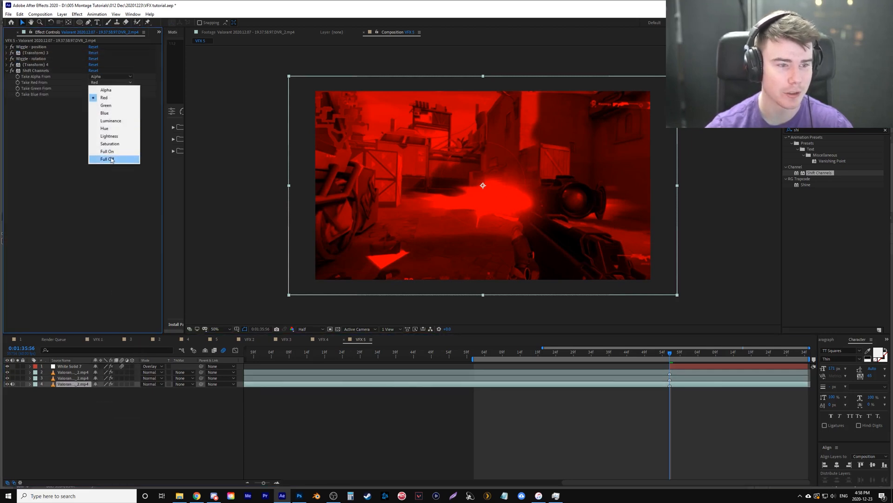
click(107, 159)
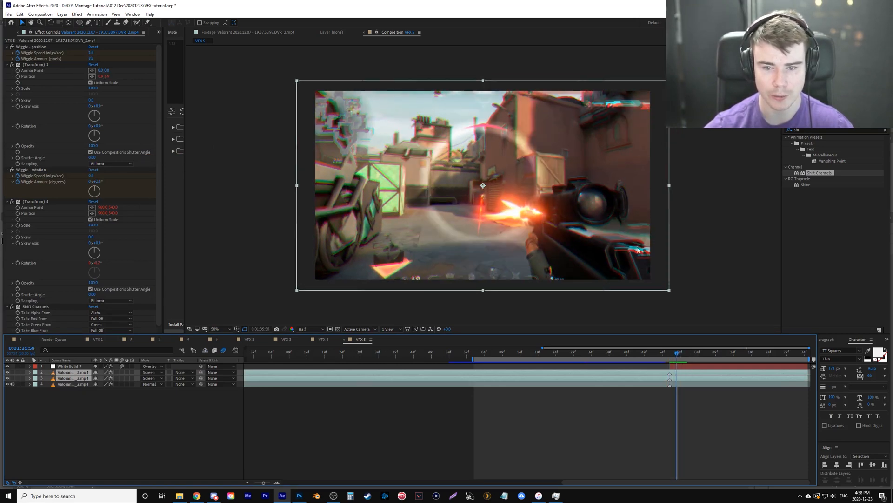
click(587, 352)
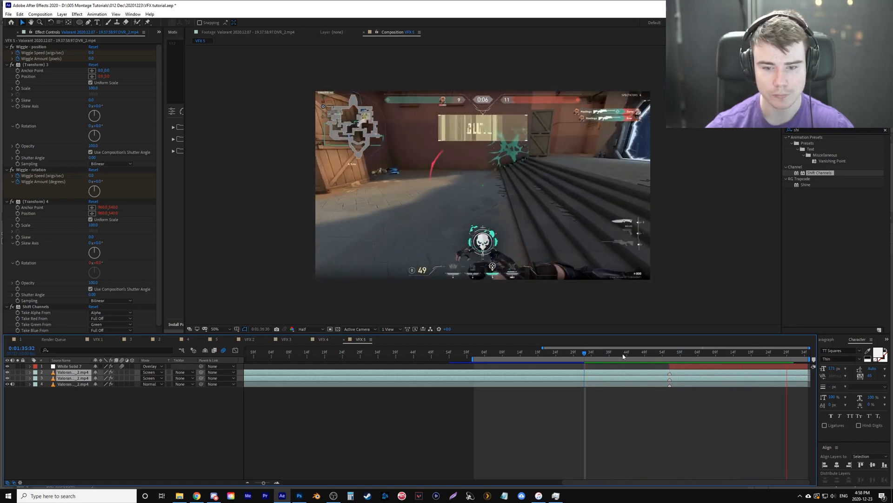
click(602, 352)
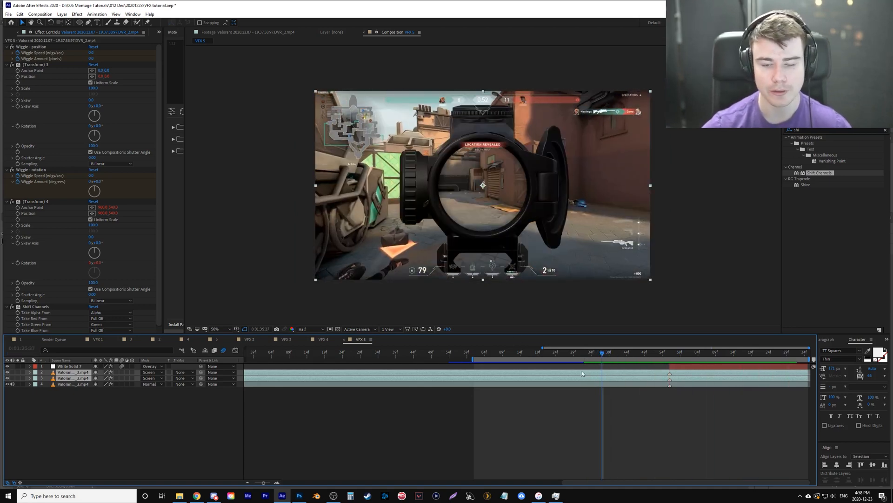
click(567, 352)
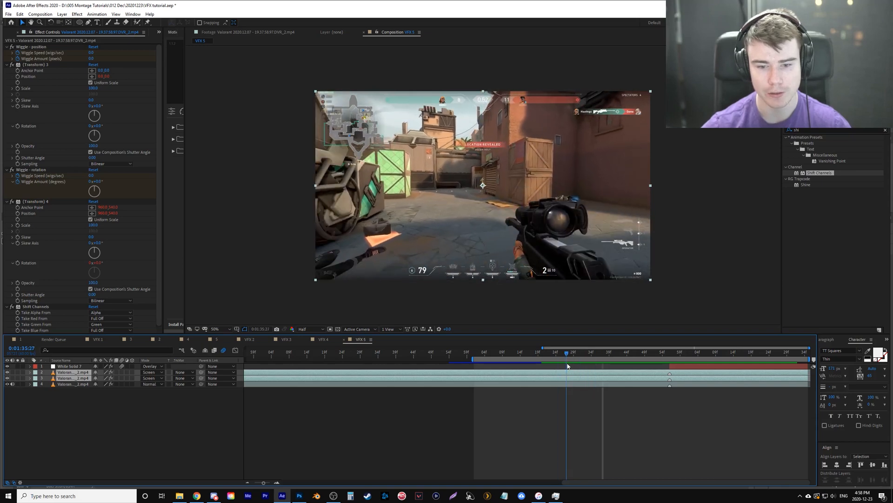
click(569, 352)
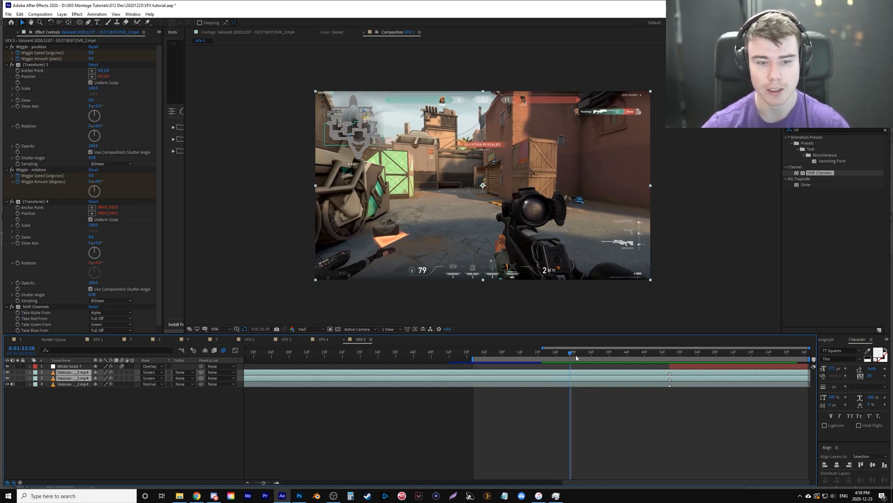
mouse_move(575, 357)
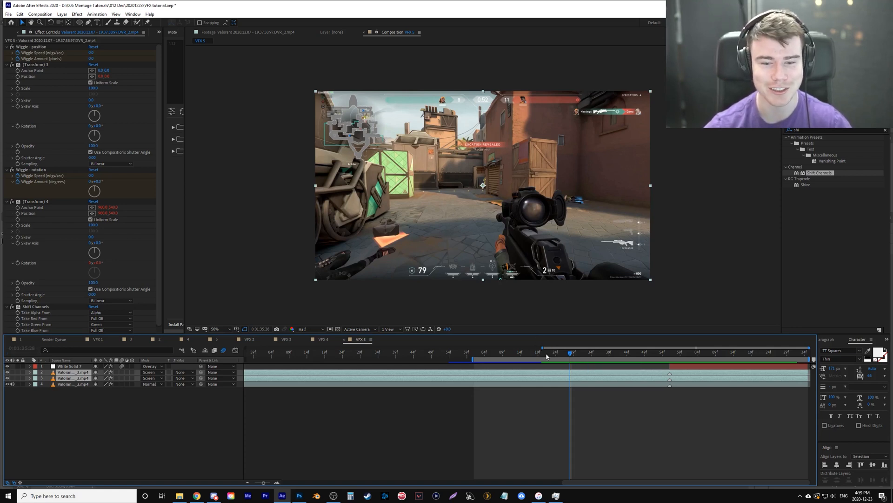
click(541, 356)
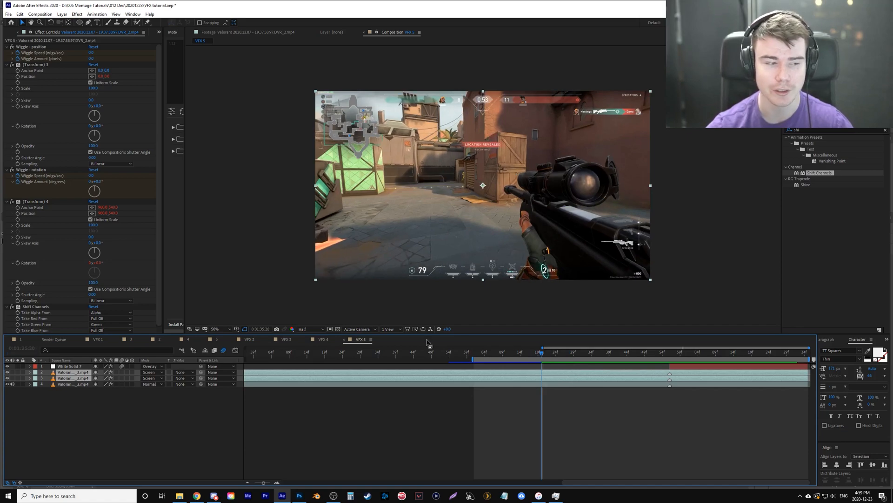